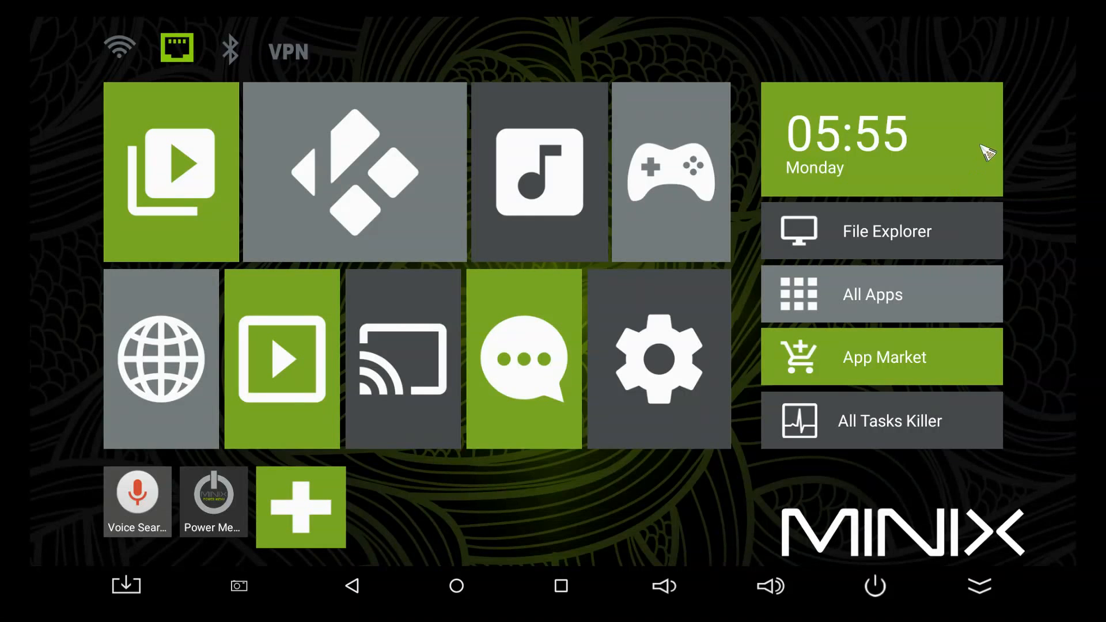
mouse_move(745, 522)
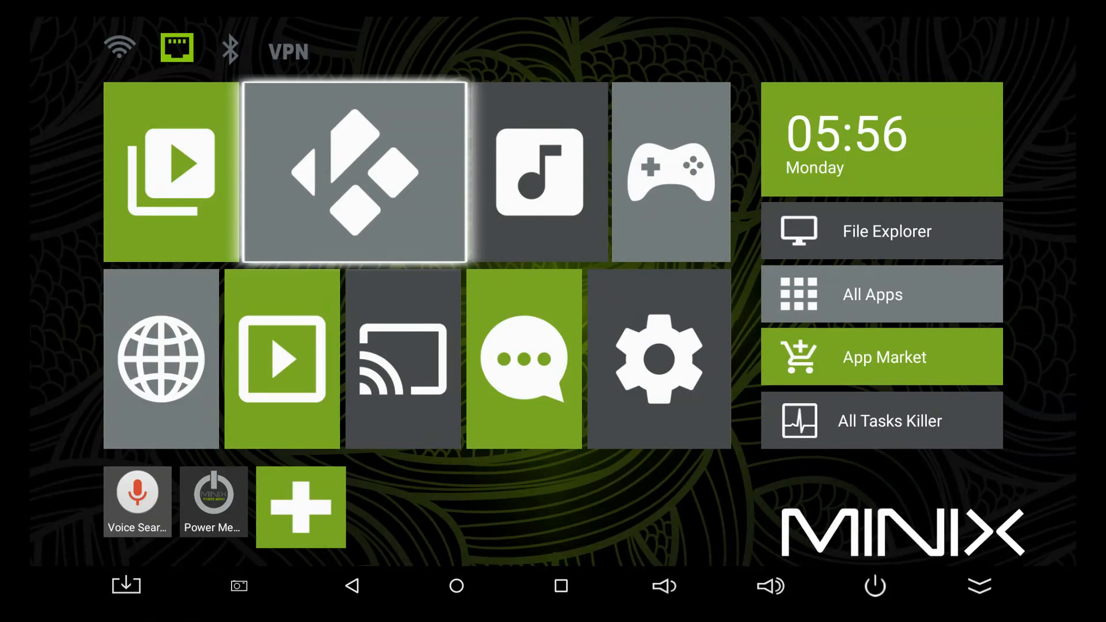
mouse_move(669, 173)
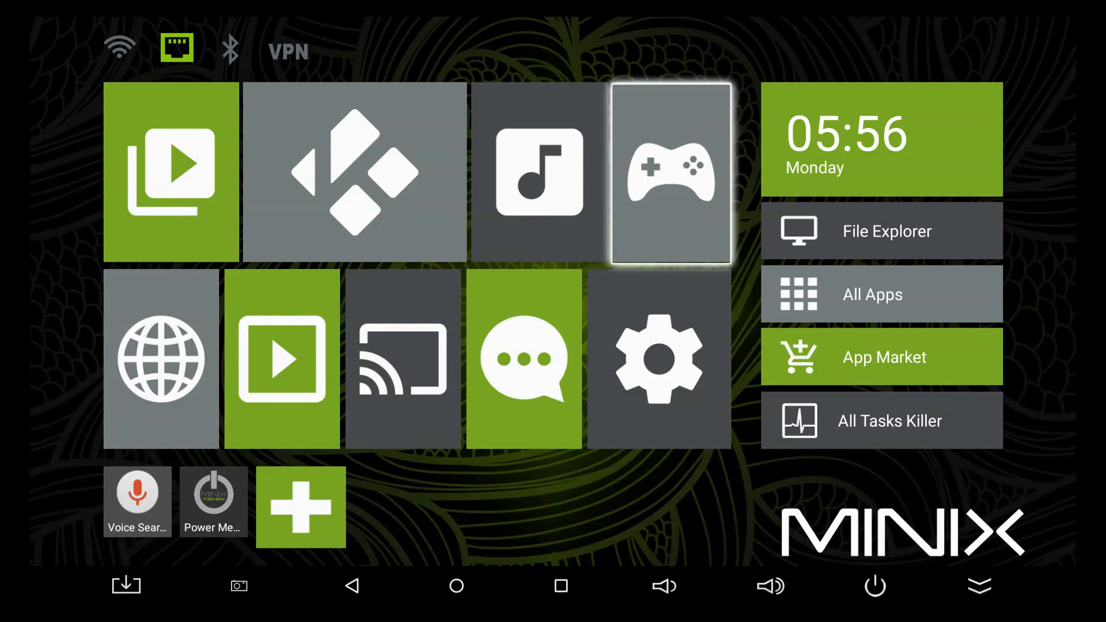
mouse_move(880, 294)
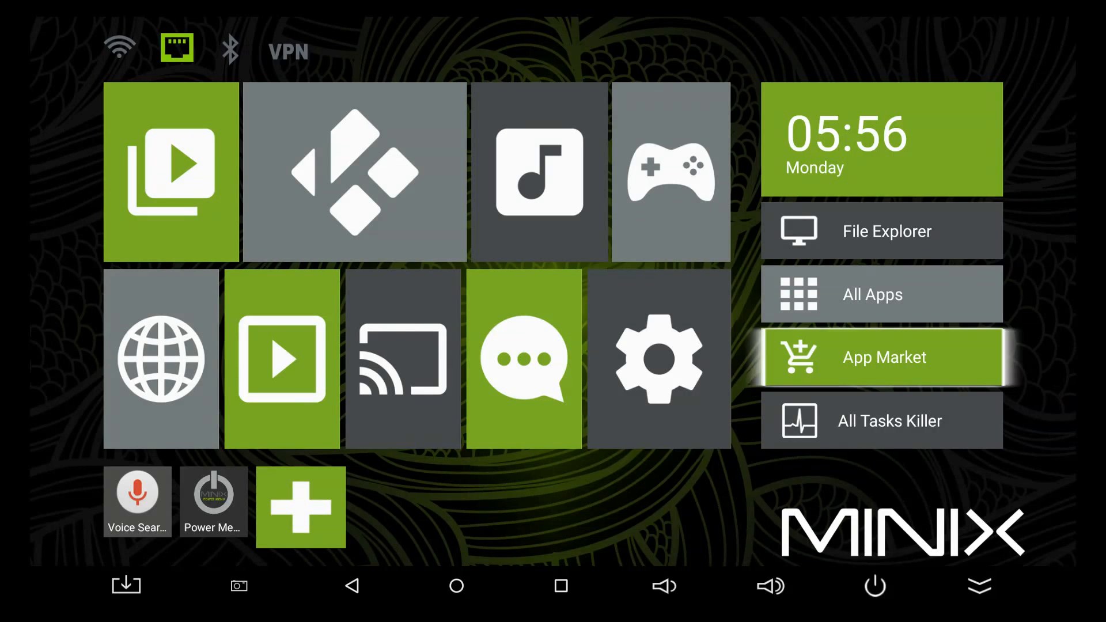
mouse_move(402, 359)
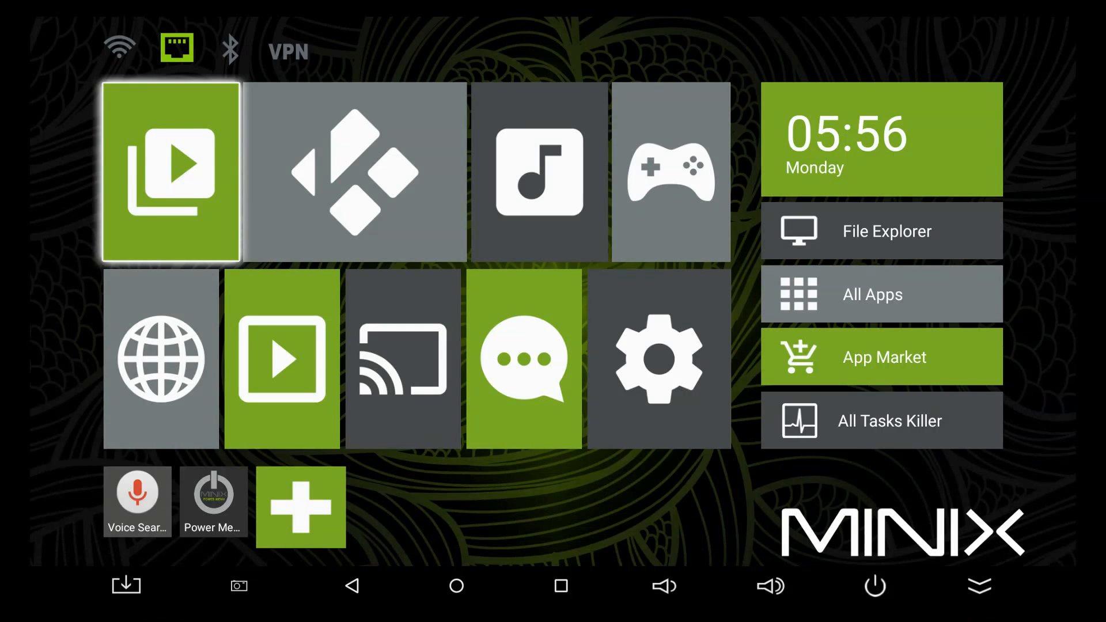
mouse_move(354, 172)
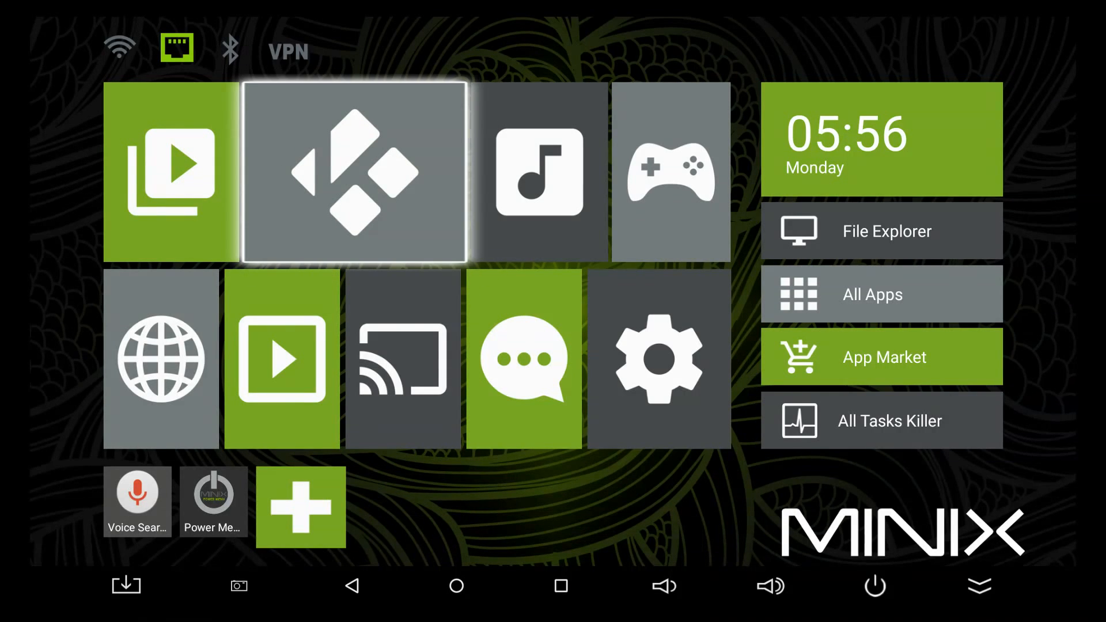
mouse_move(670, 173)
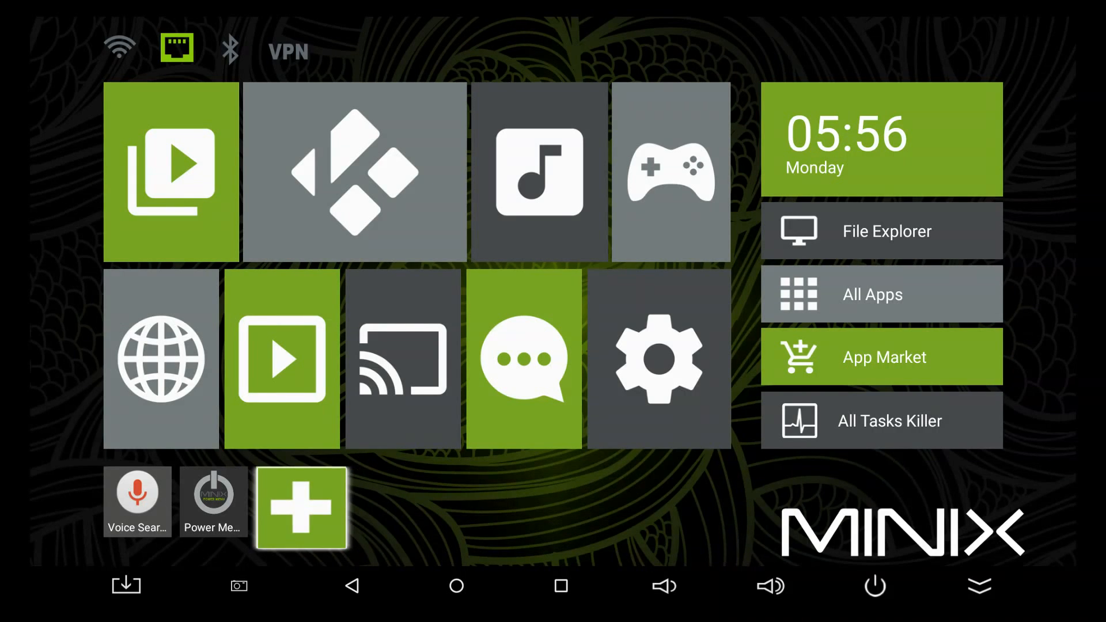
Step: Tick System update in the shortcut-bar app picker and confirm the selection
left_click(301, 508)
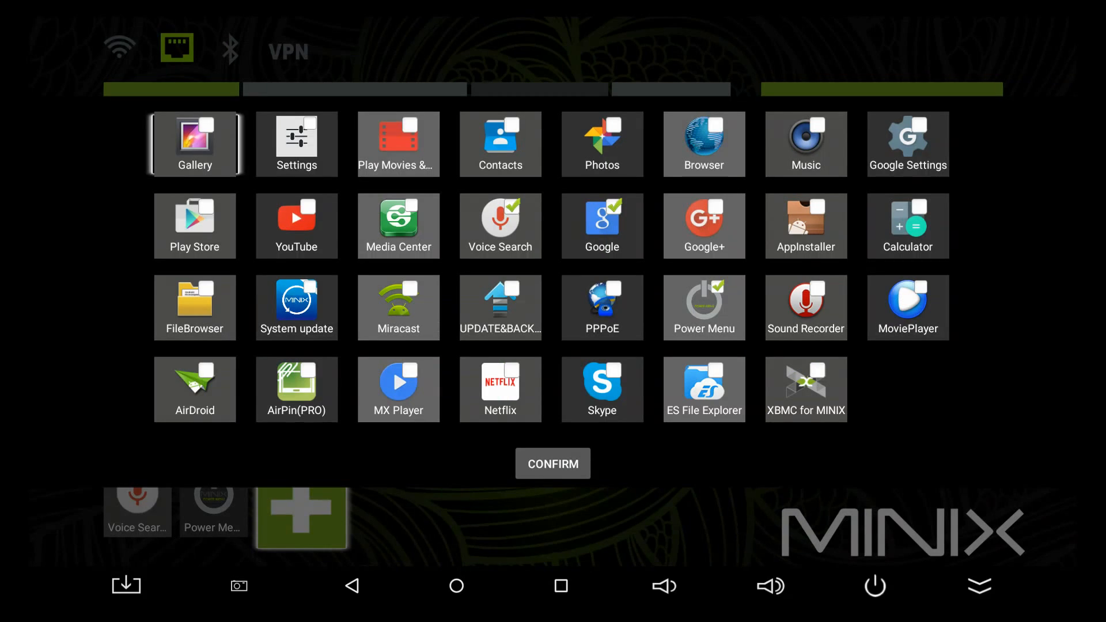
left_click(195, 308)
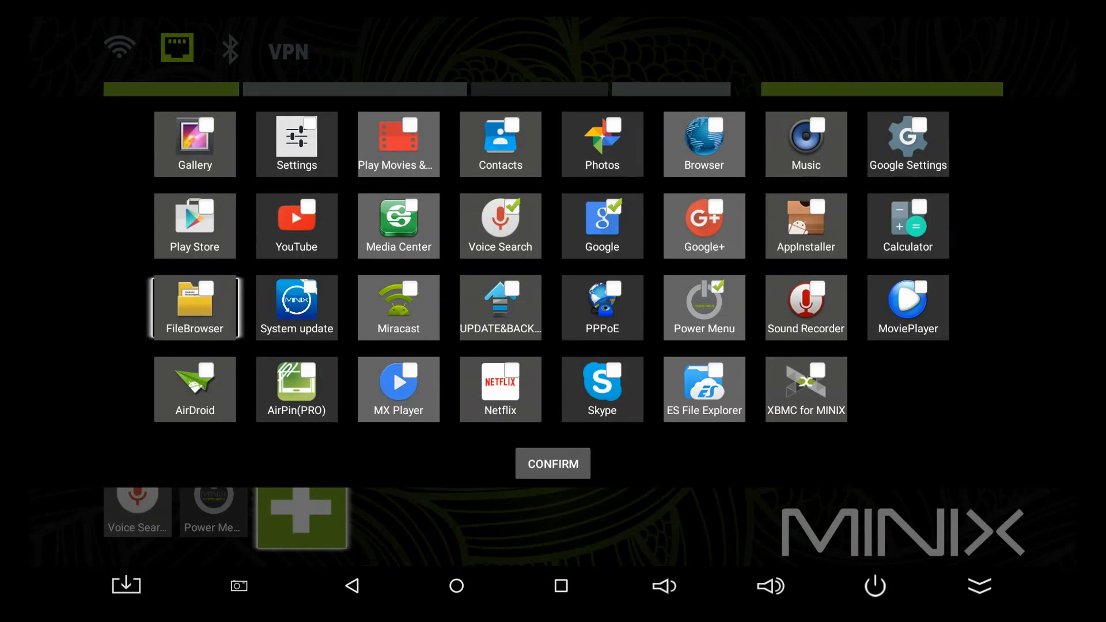
left_click(297, 307)
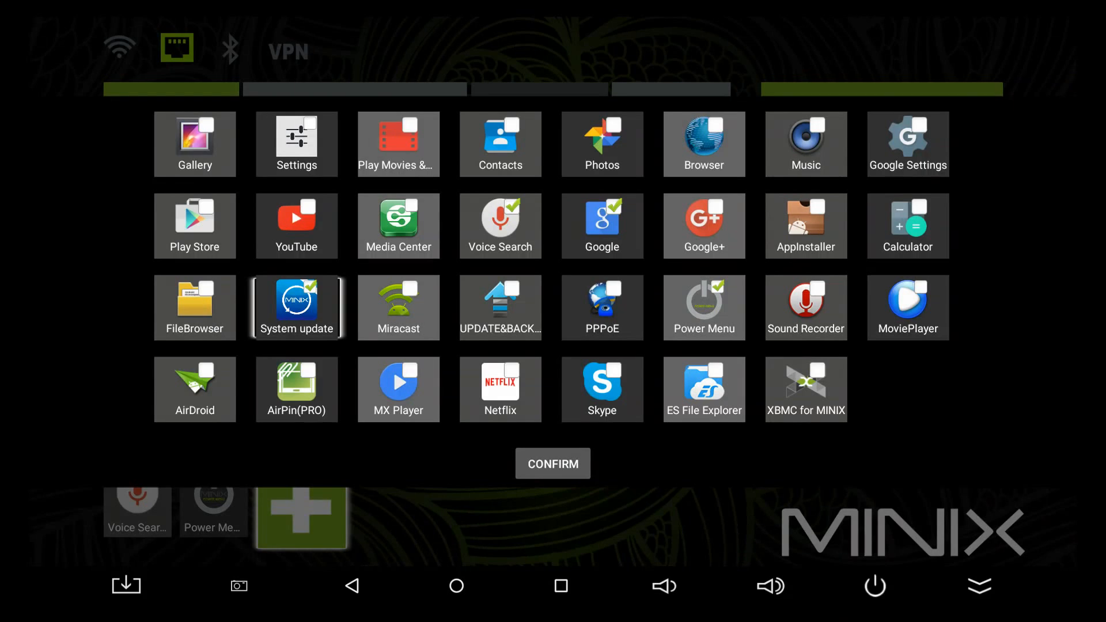
left_click(500, 388)
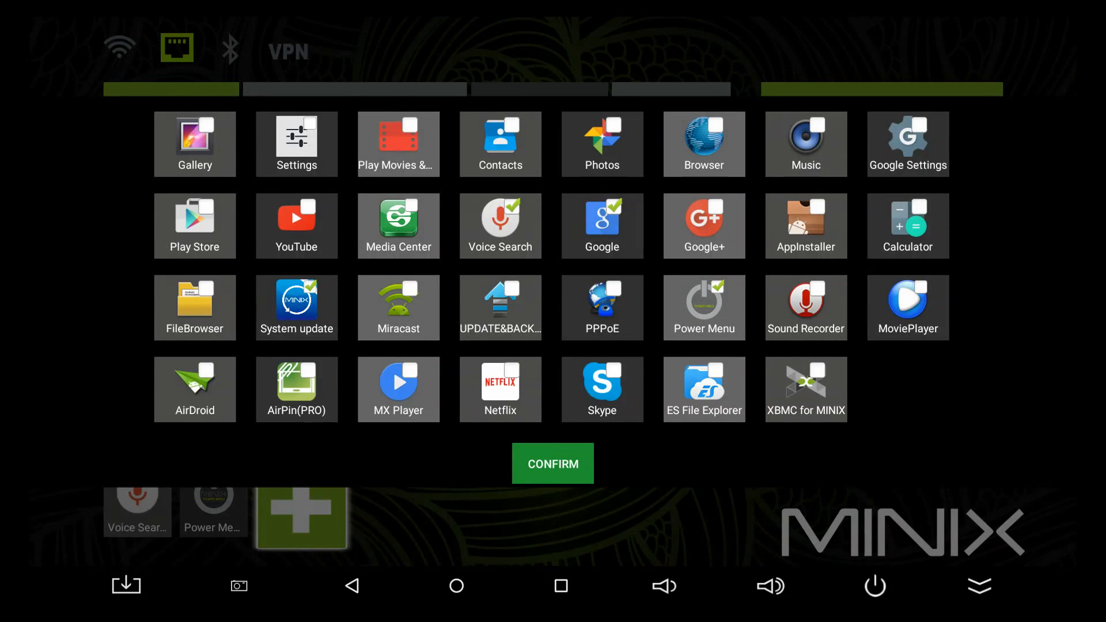
left_click(551, 464)
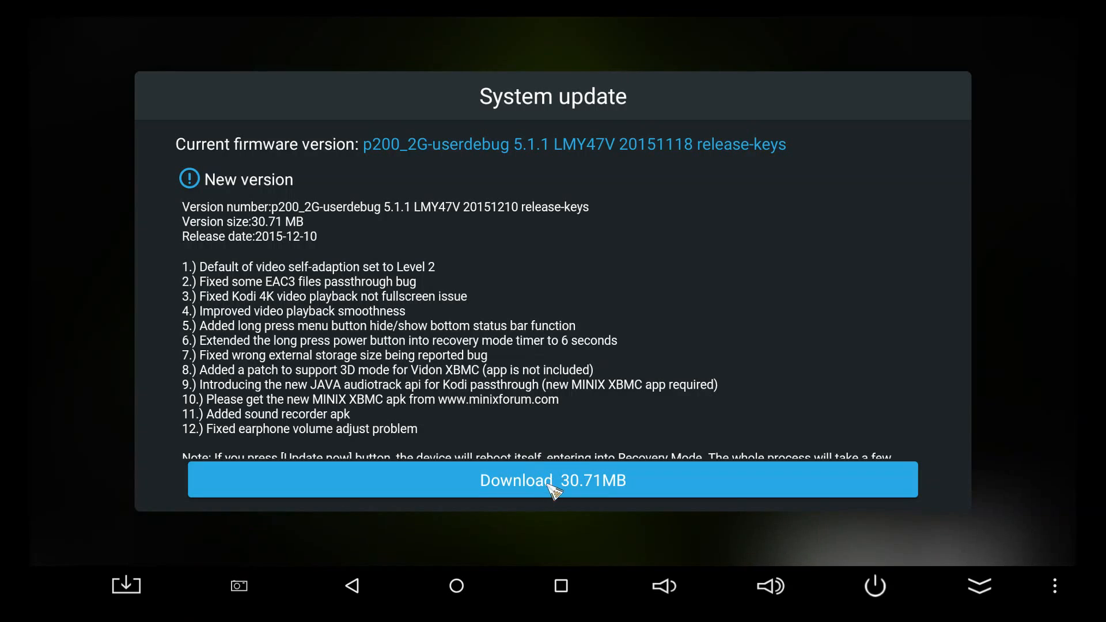
Step: Start the 30.71 MB firmware download and resume it past the non-WiFi warning
left_click(552, 479)
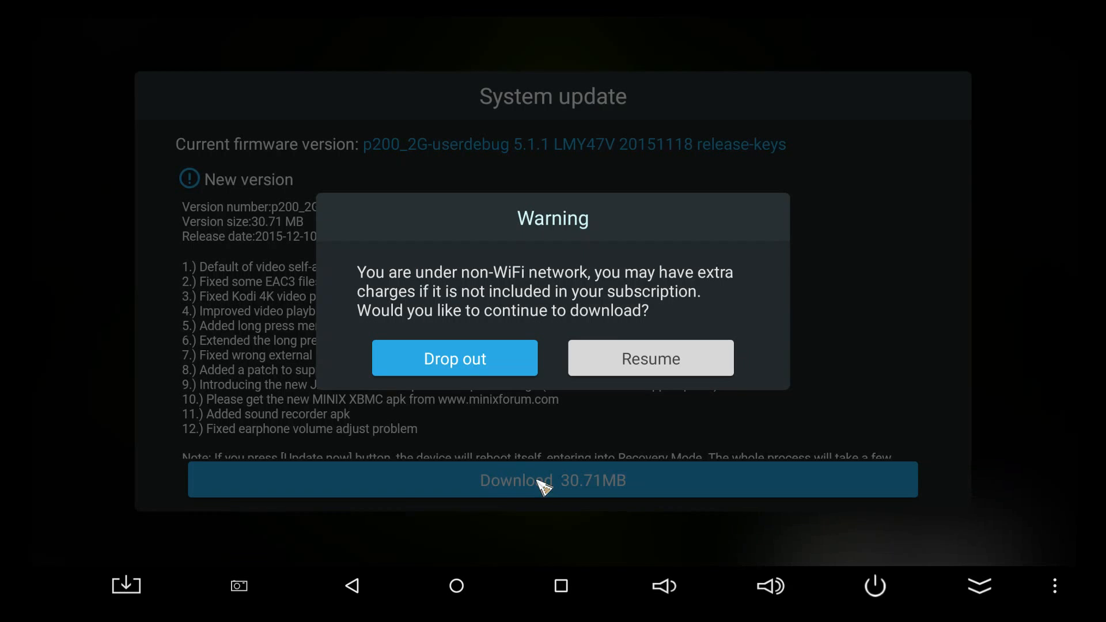
mouse_move(603, 365)
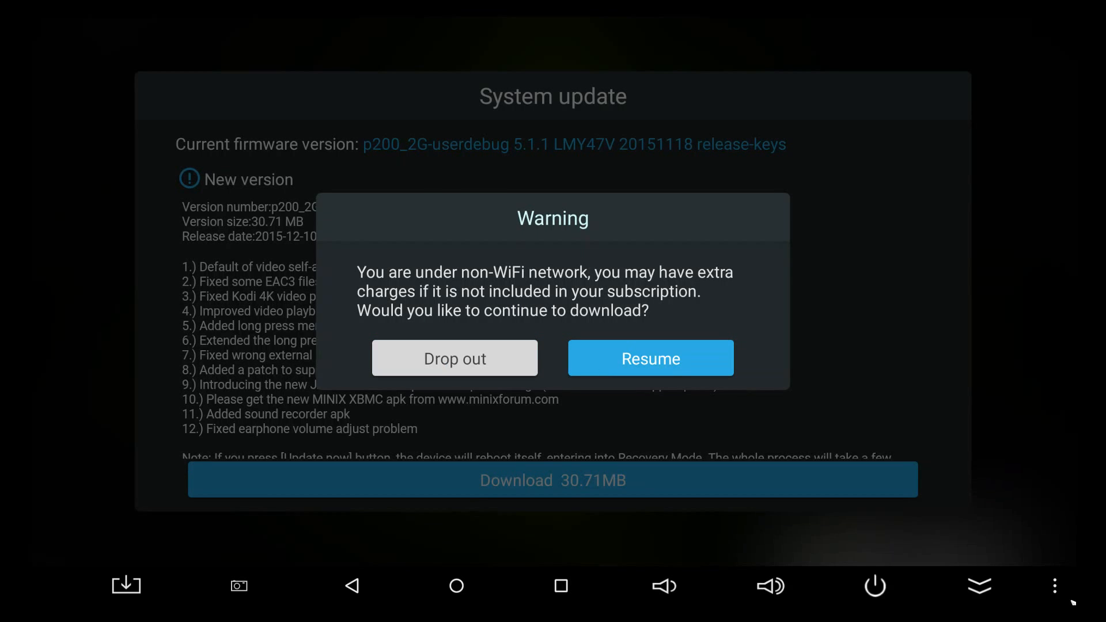
mouse_move(620, 505)
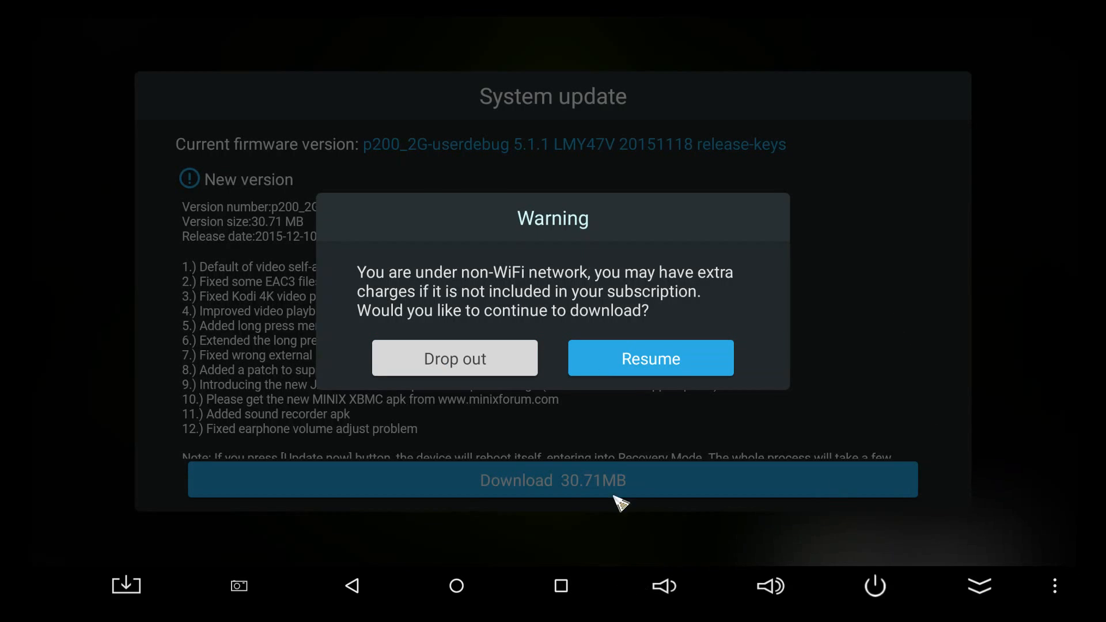
left_click(649, 357)
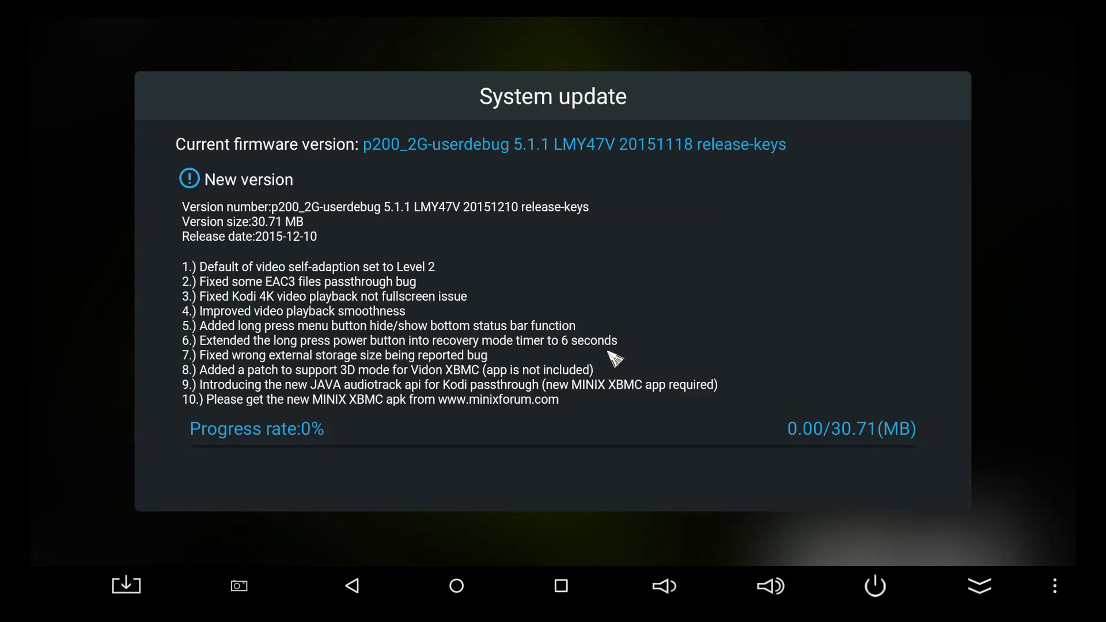
mouse_move(987, 564)
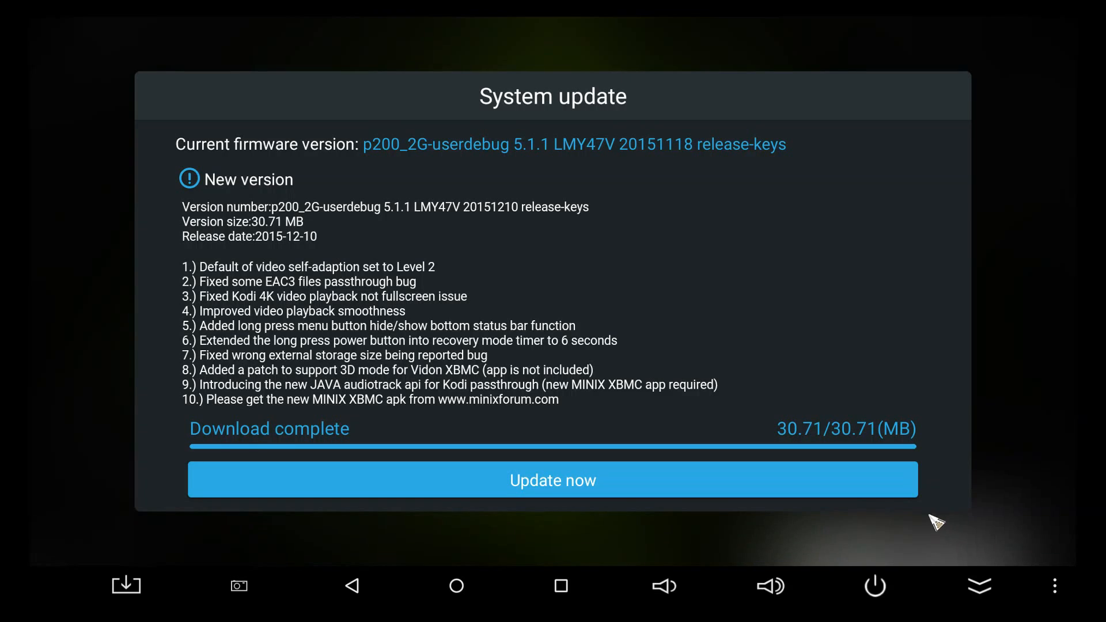
mouse_move(904, 287)
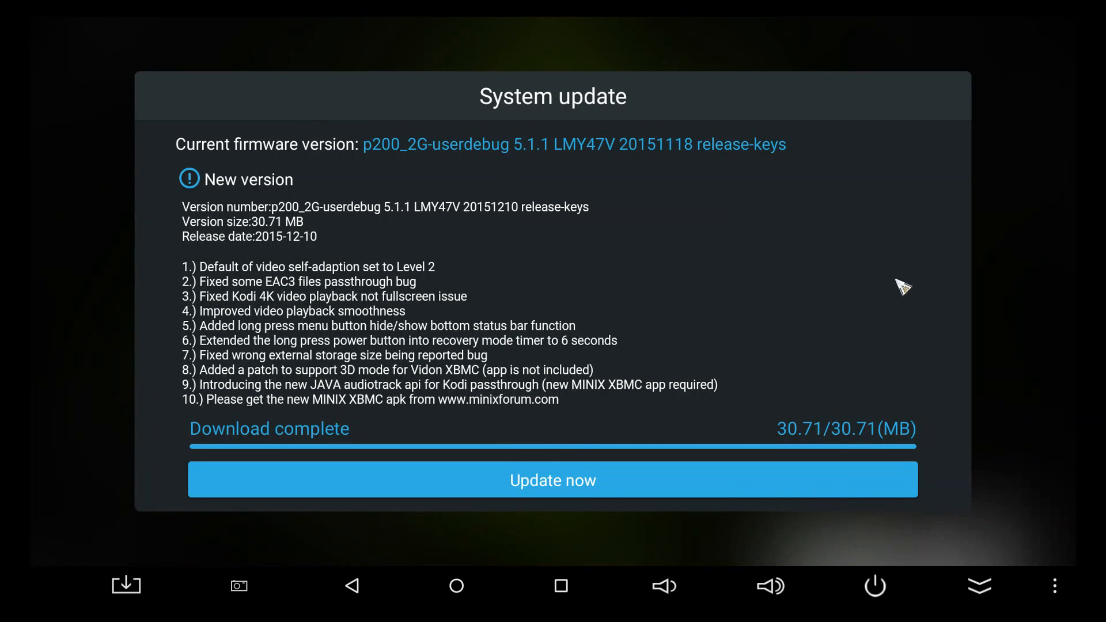
Step: Begin installing the downloaded firmware via Update now and accept the warning
left_click(552, 479)
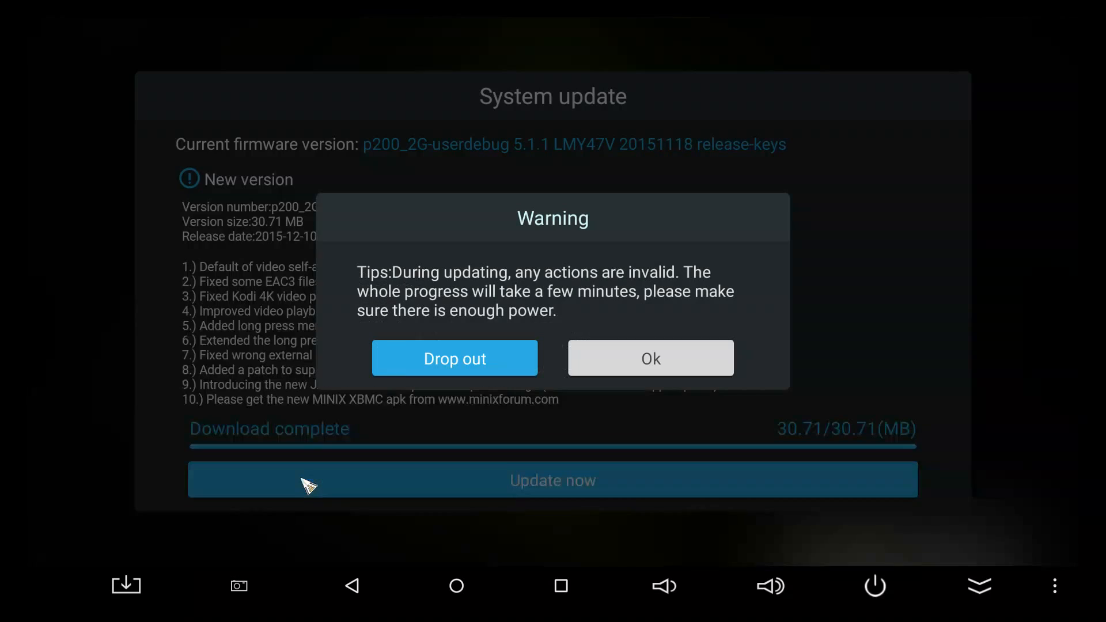
mouse_move(639, 377)
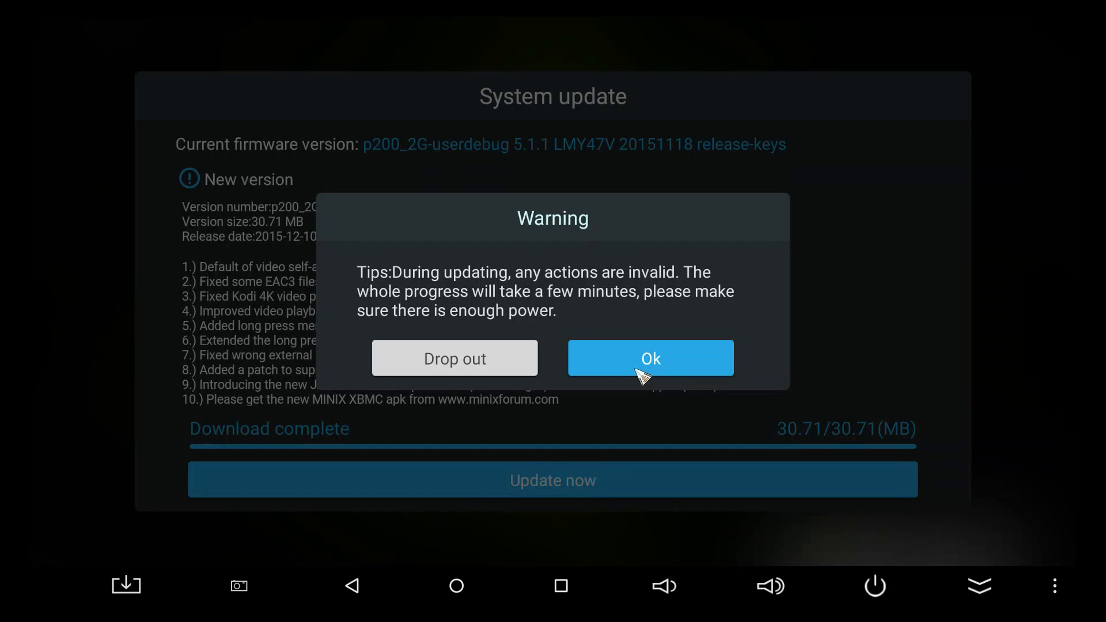
mouse_move(619, 370)
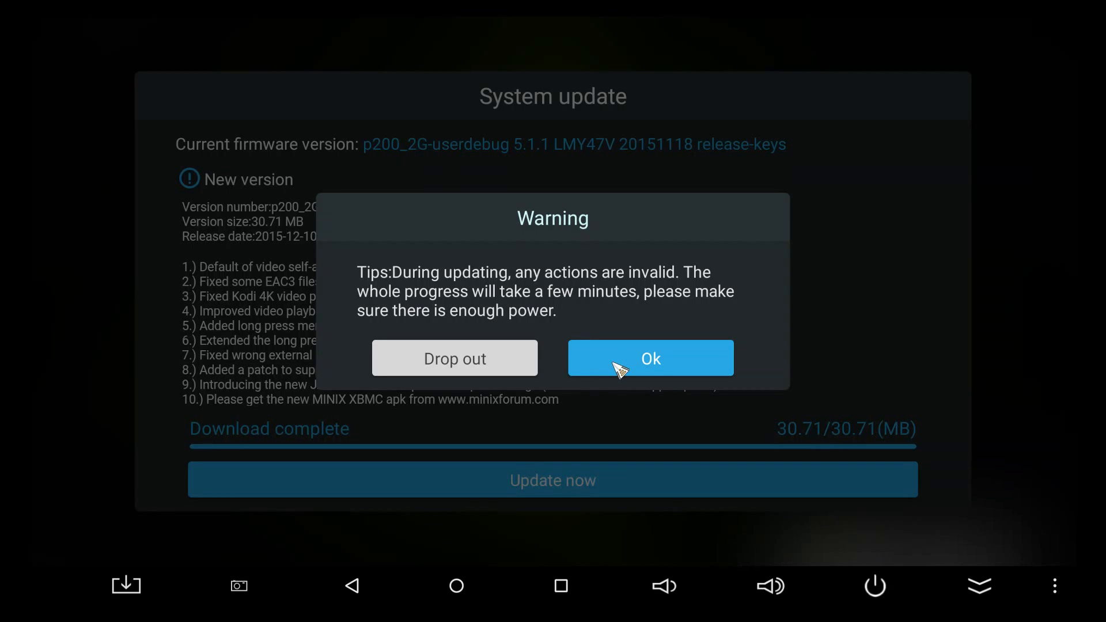
mouse_move(615, 382)
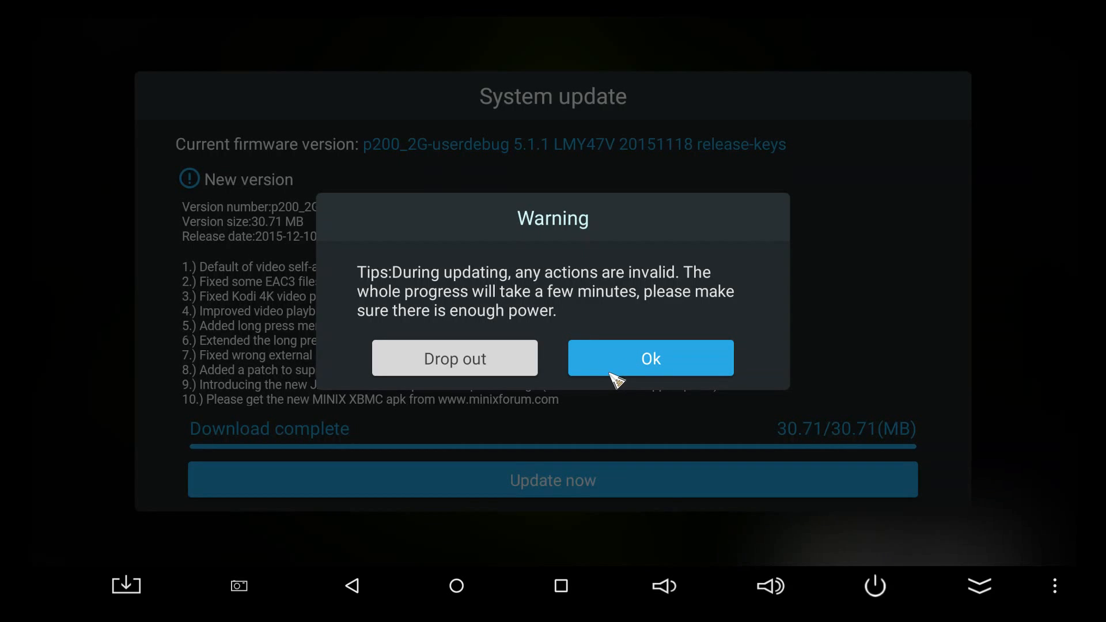
left_click(650, 359)
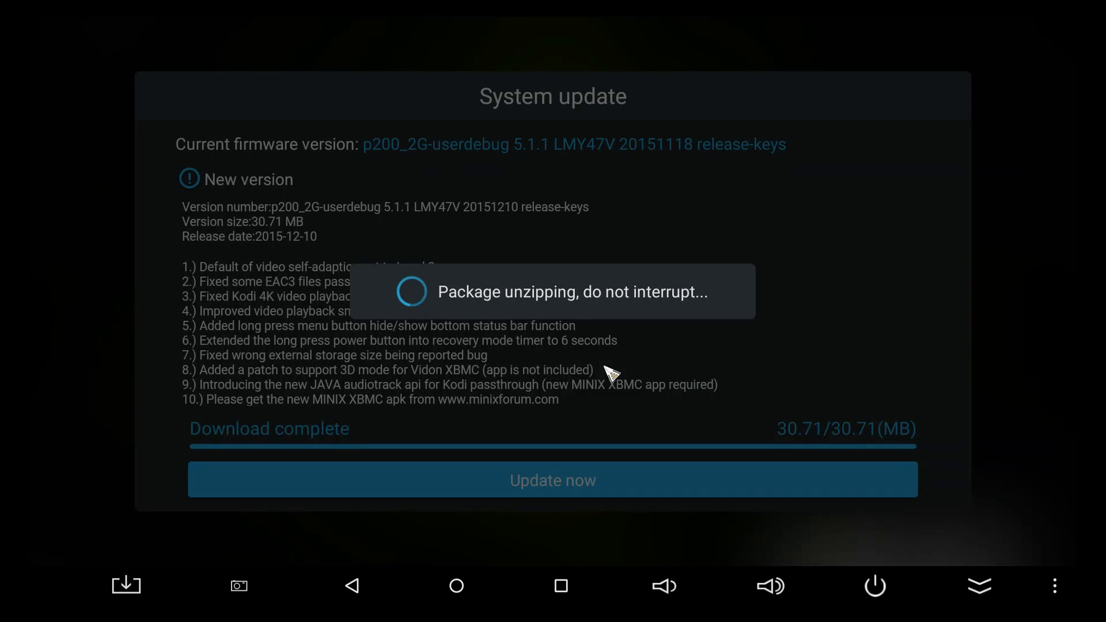
mouse_move(572, 379)
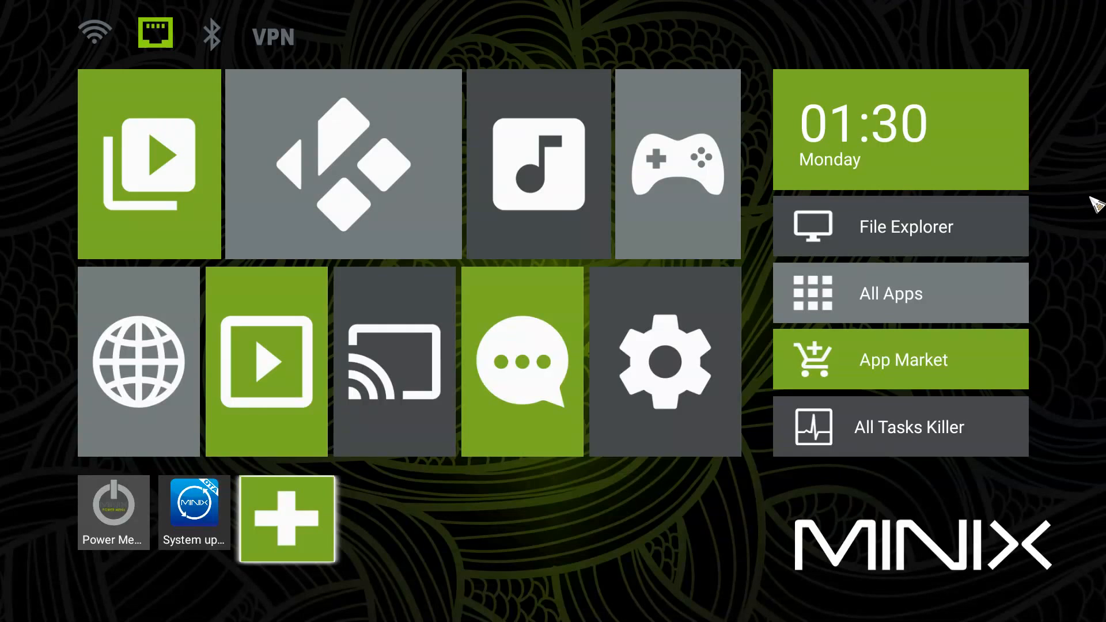
mouse_move(179, 282)
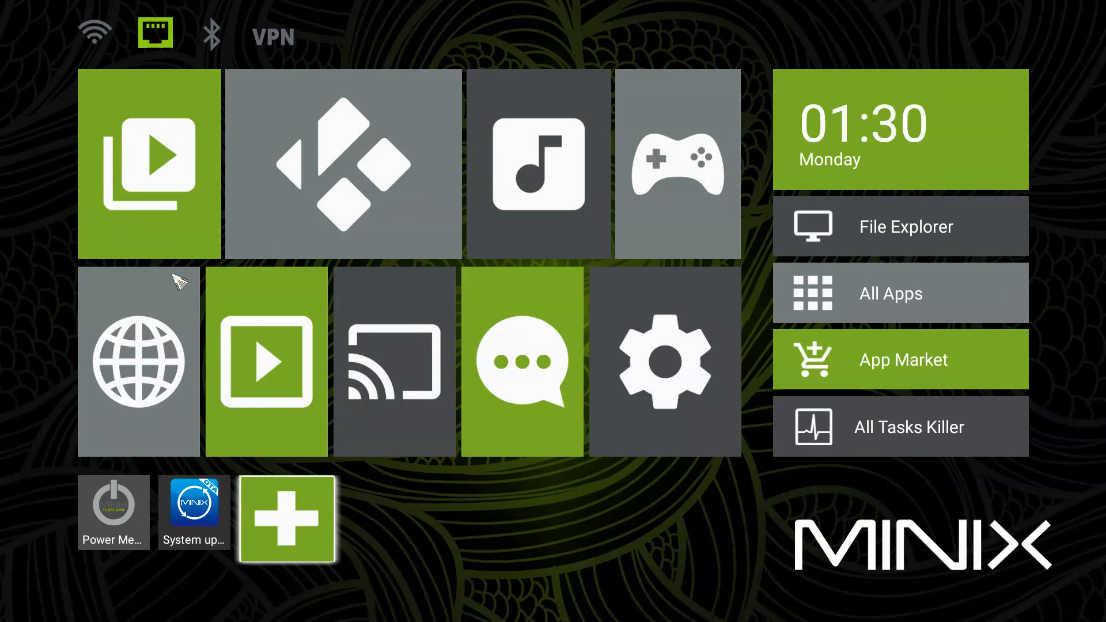
mouse_move(7, 318)
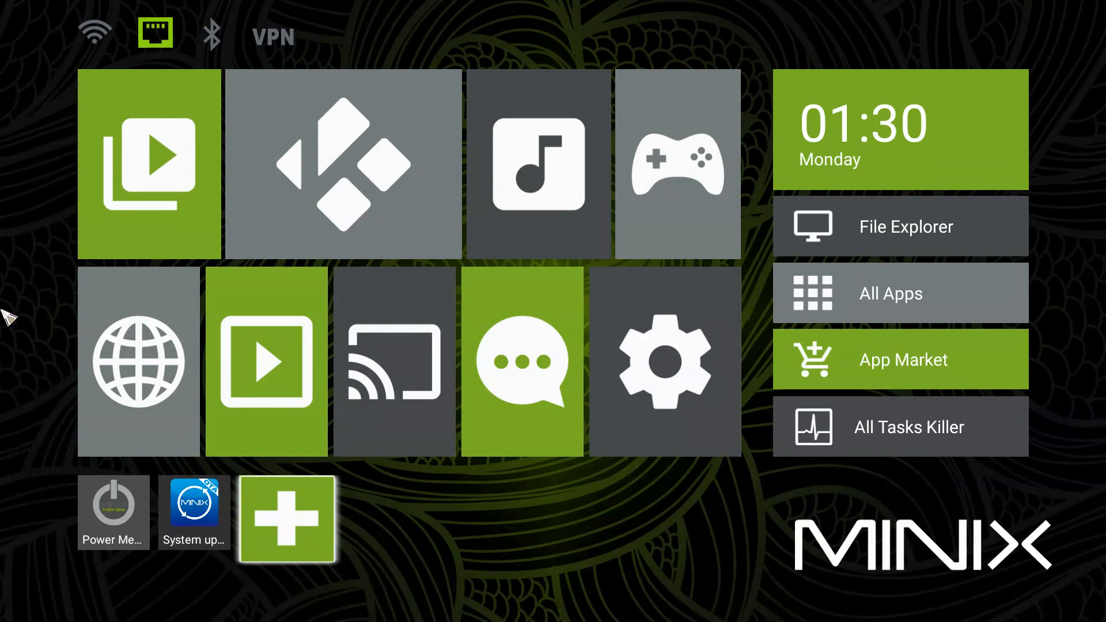
mouse_move(8, 175)
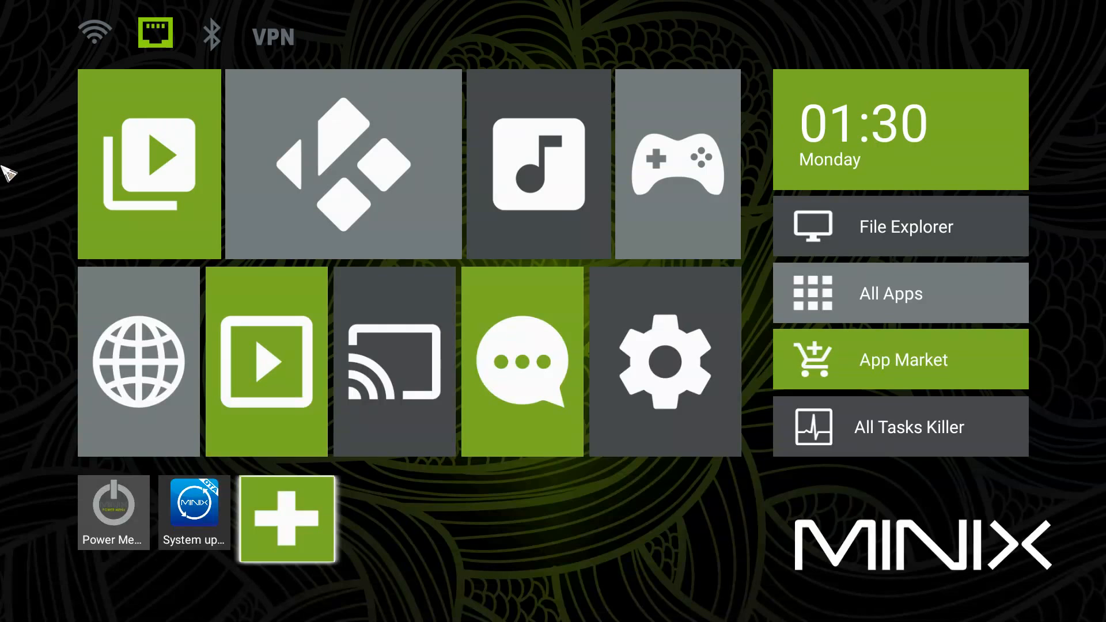
mouse_move(929, 295)
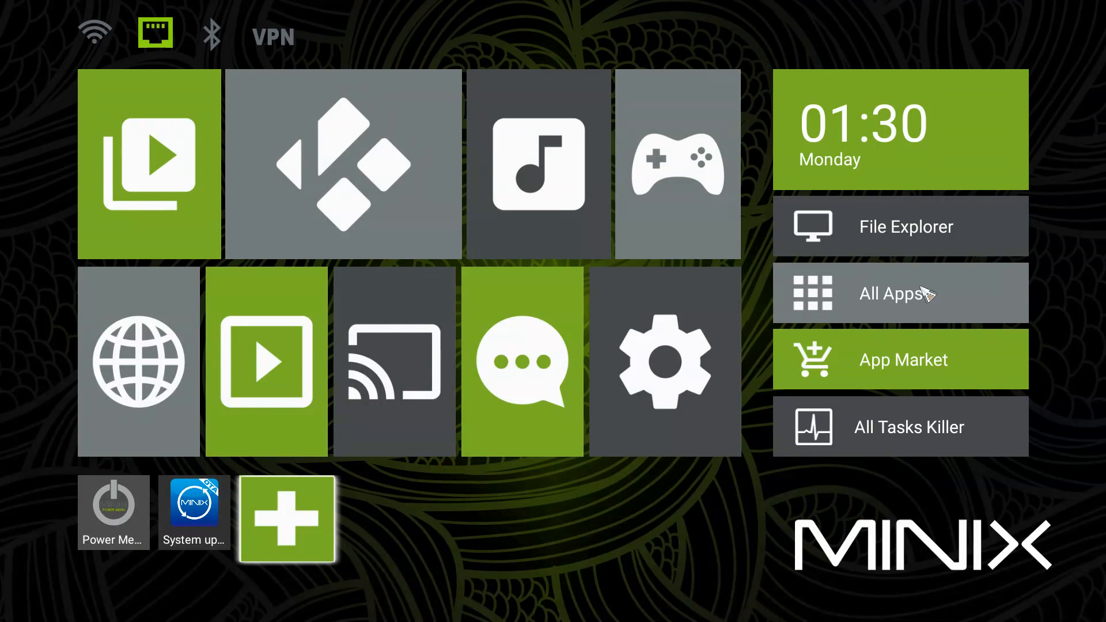
mouse_move(935, 533)
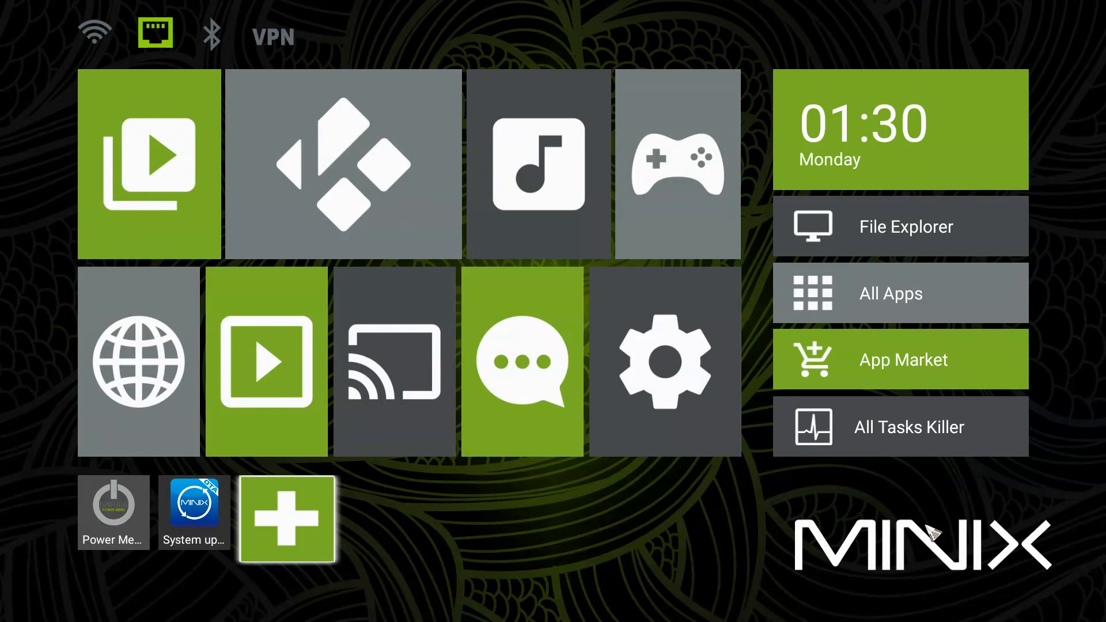
mouse_move(468, 488)
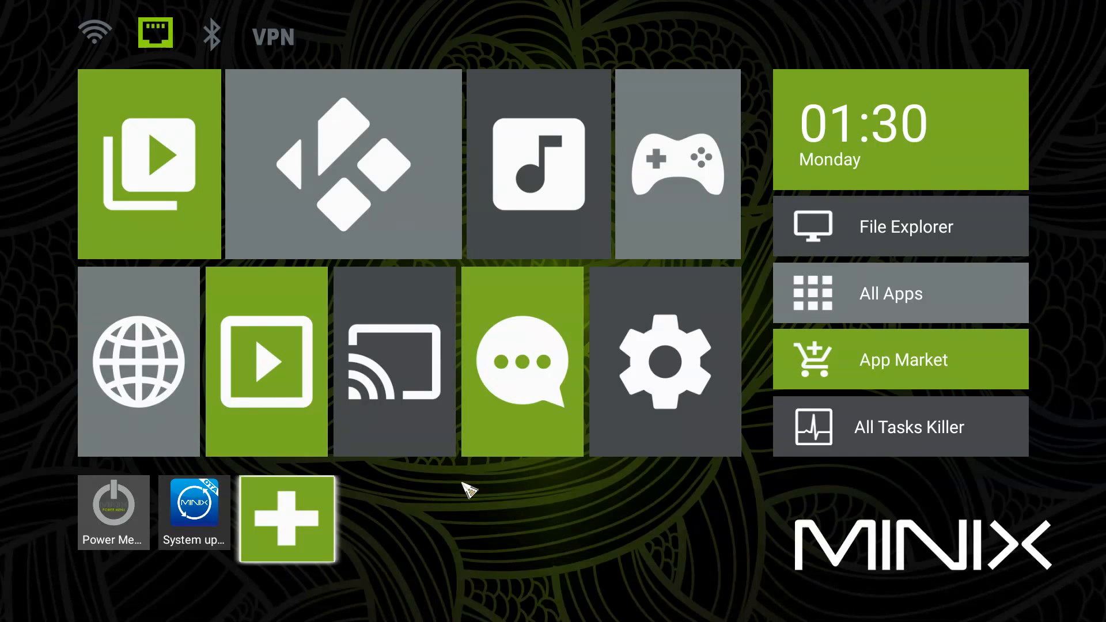
mouse_move(526, 197)
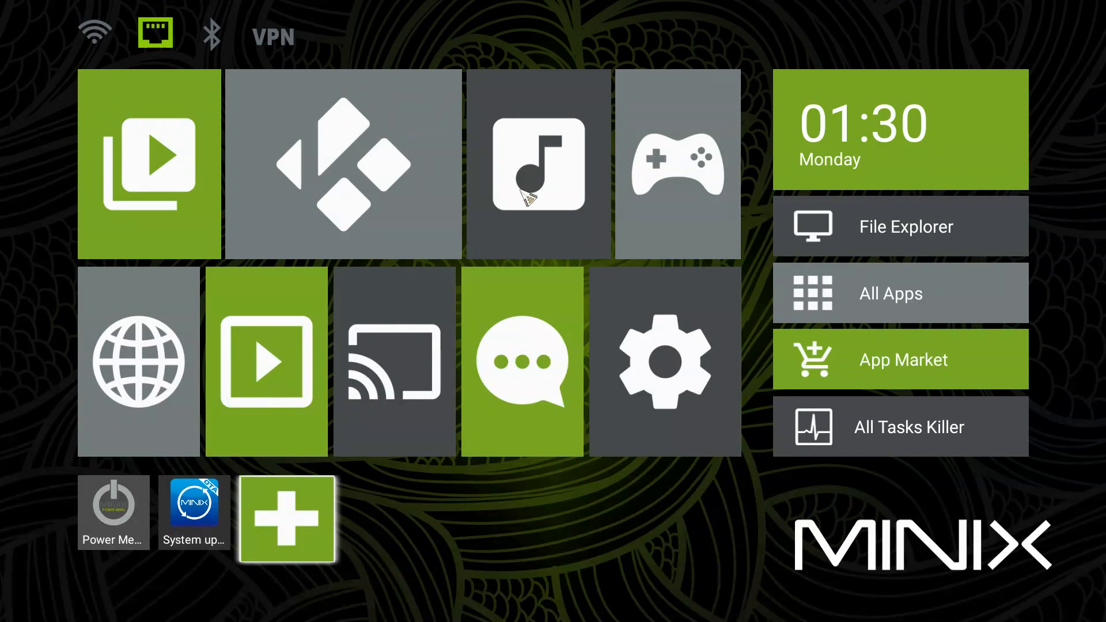
mouse_move(716, 215)
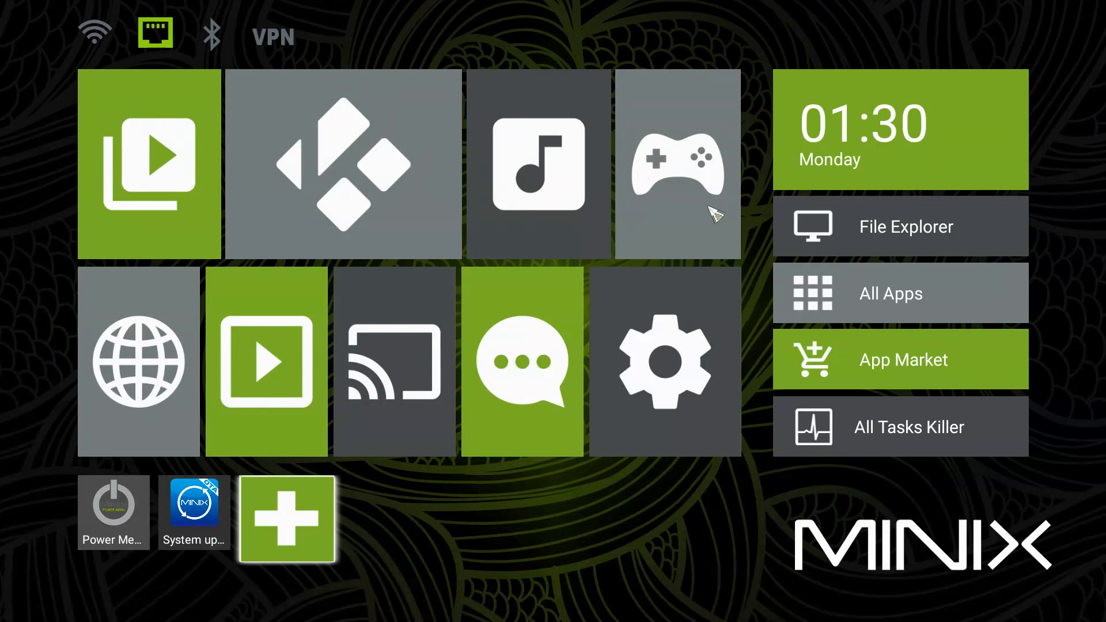
mouse_move(495, 287)
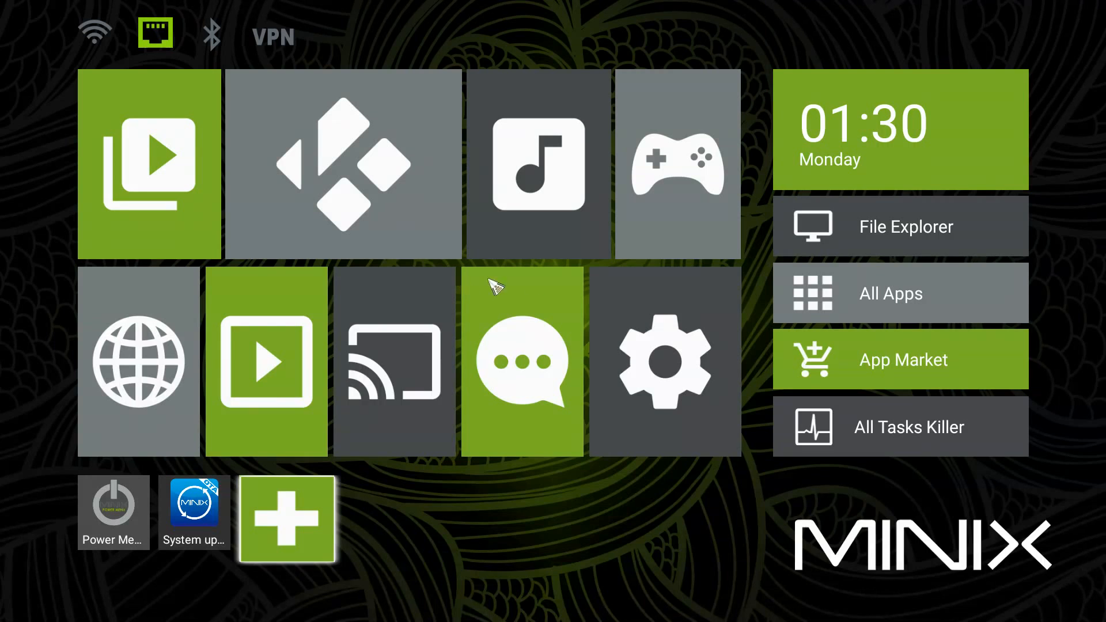
mouse_move(1022, 242)
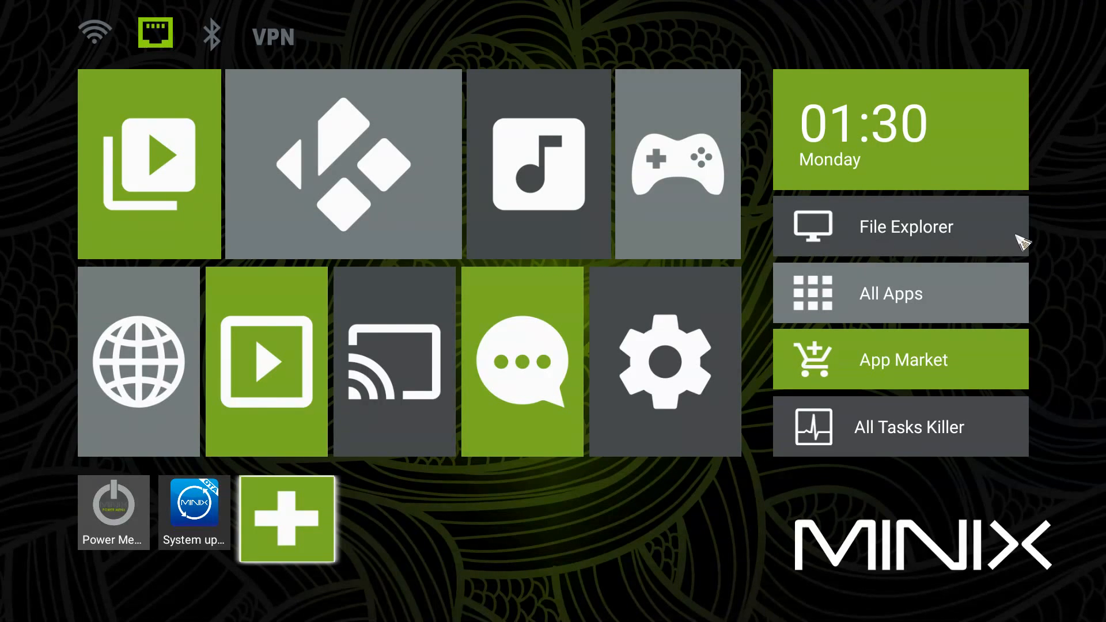
mouse_move(480, 403)
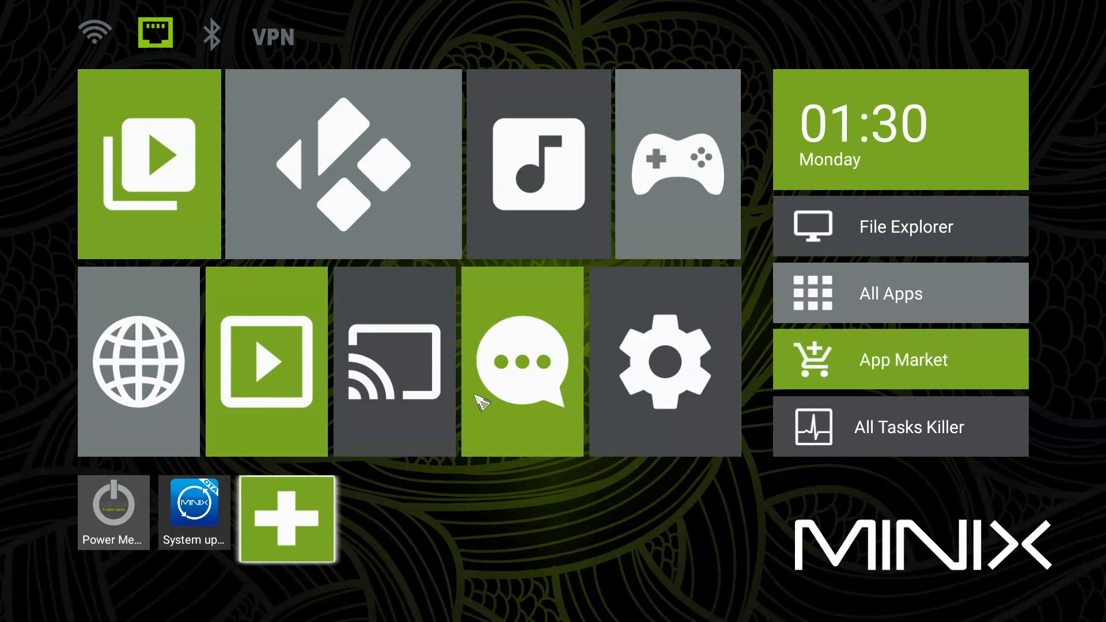
mouse_move(556, 416)
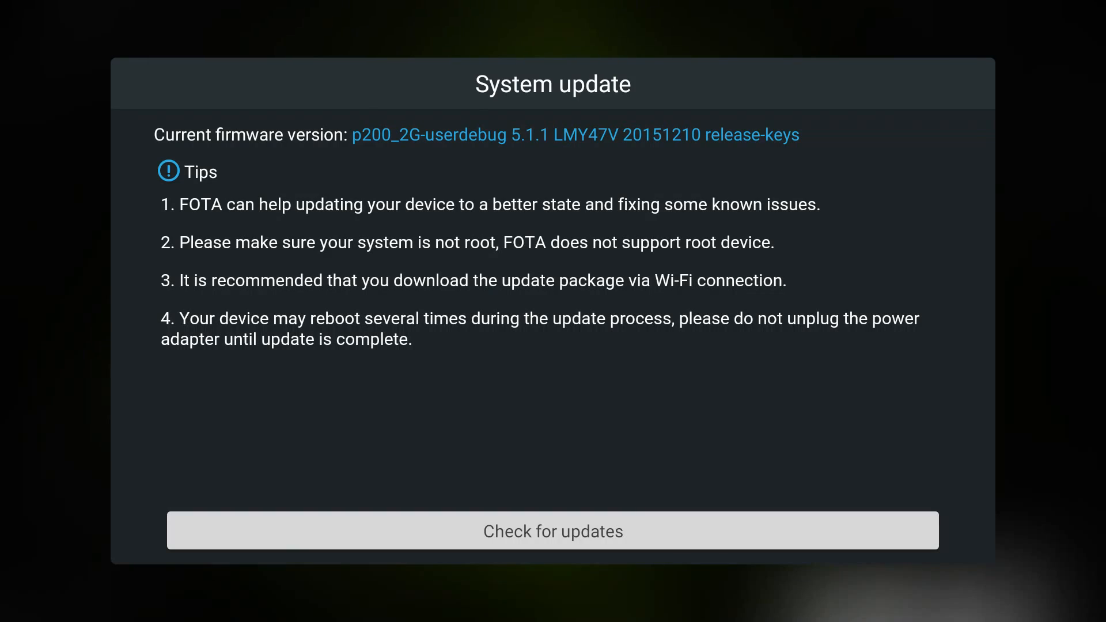
mouse_move(886, 485)
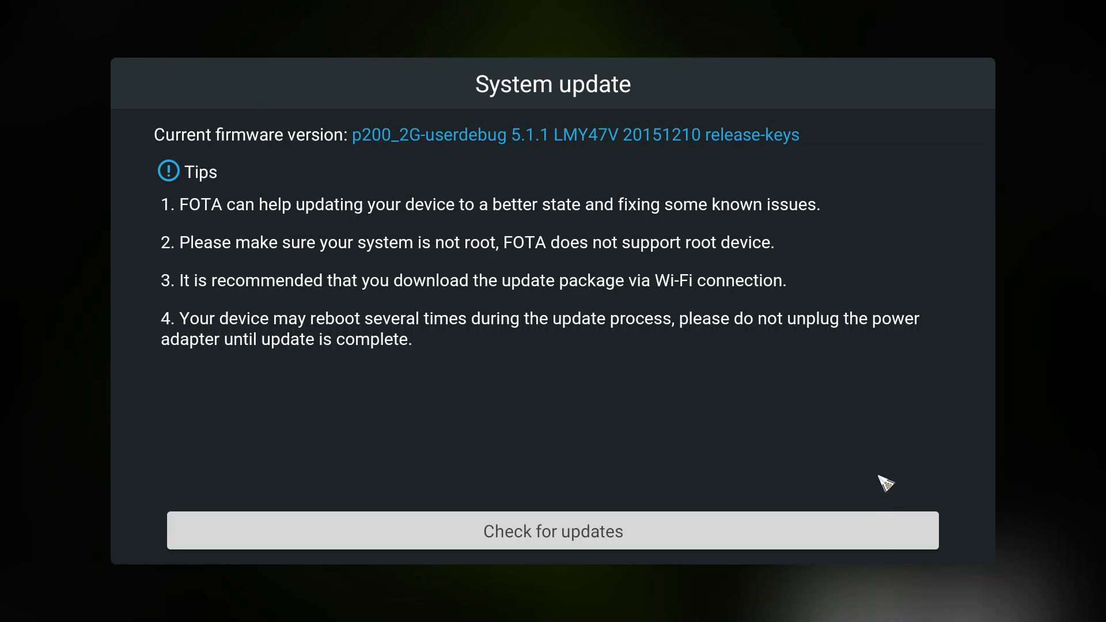
mouse_move(889, 540)
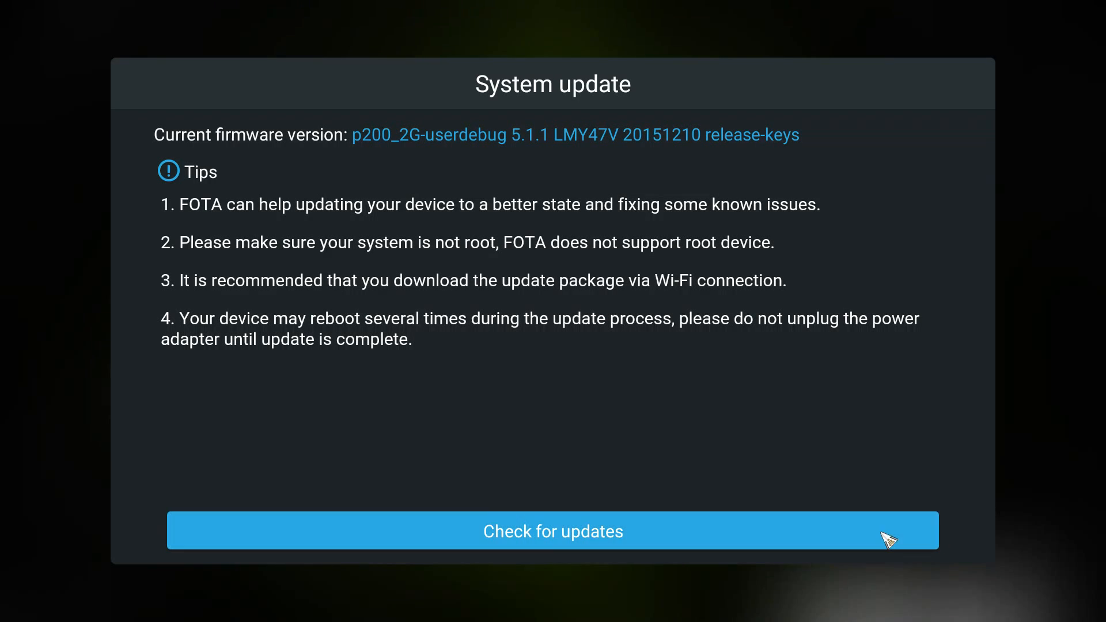
Step: Run Check for updates and get the 'system is currently up to date' result
left_click(552, 530)
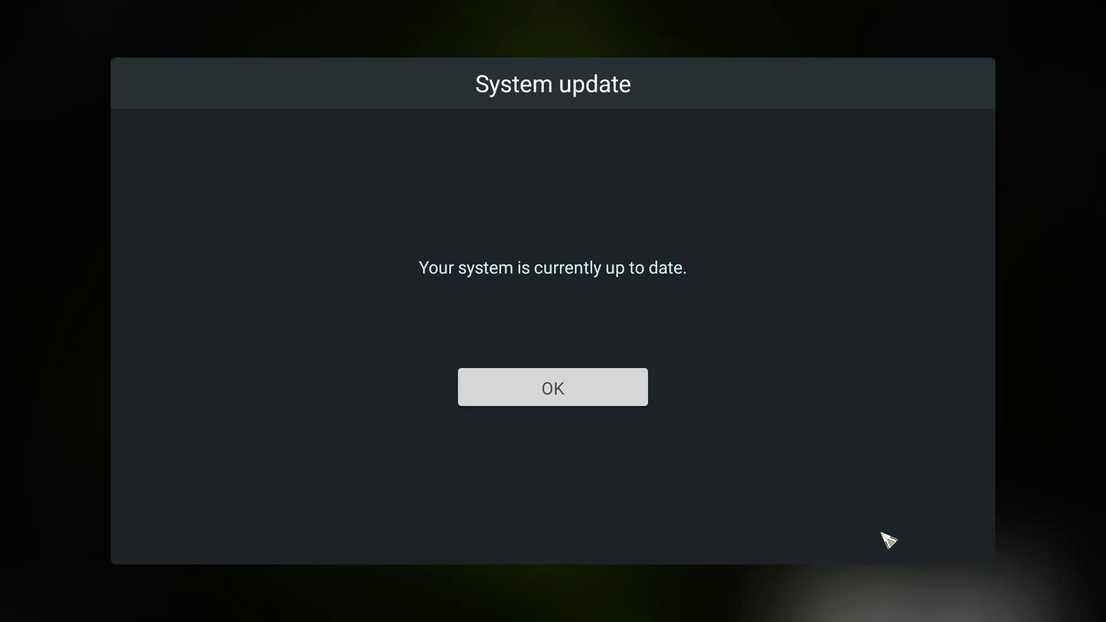
mouse_move(543, 411)
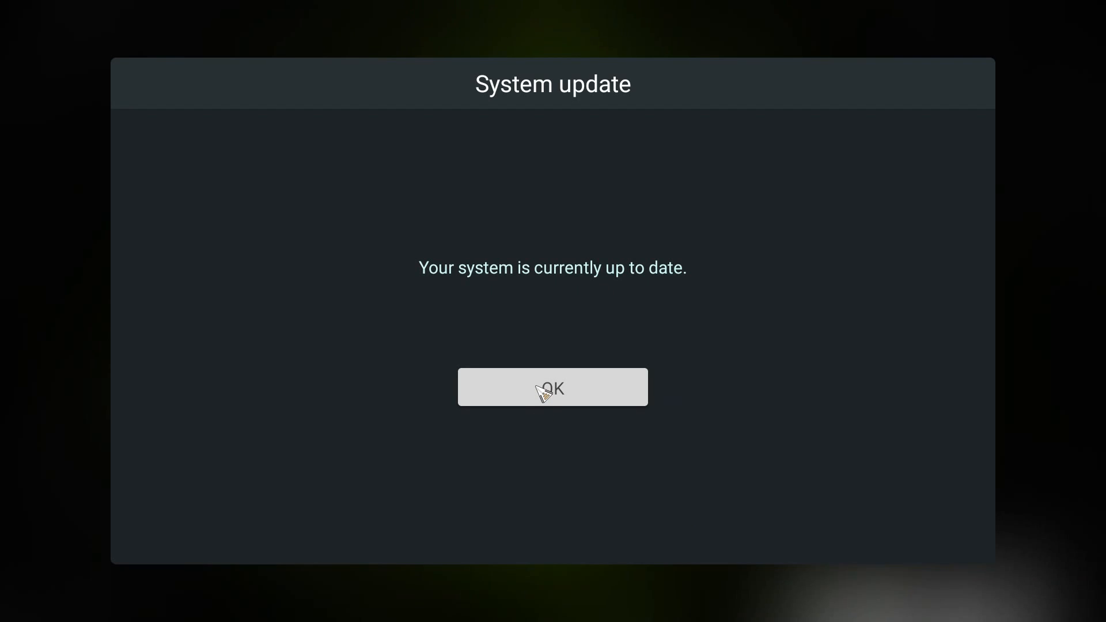
Step: Dismiss the up-to-date notice and run All Tasks Killer, cleaning 0 background apps
left_click(552, 387)
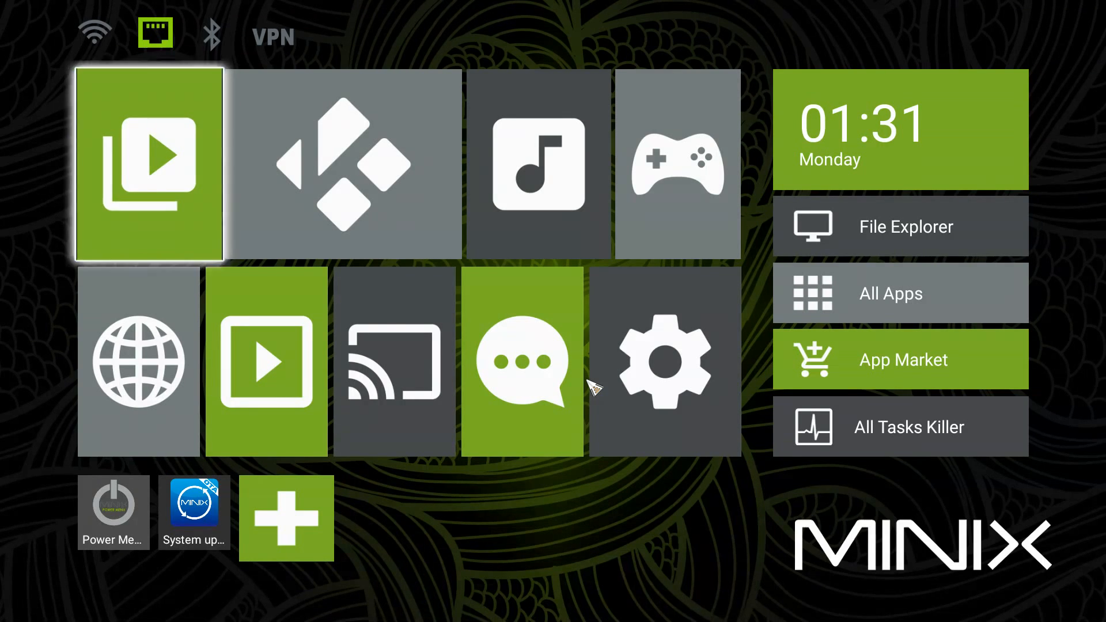
mouse_move(538, 166)
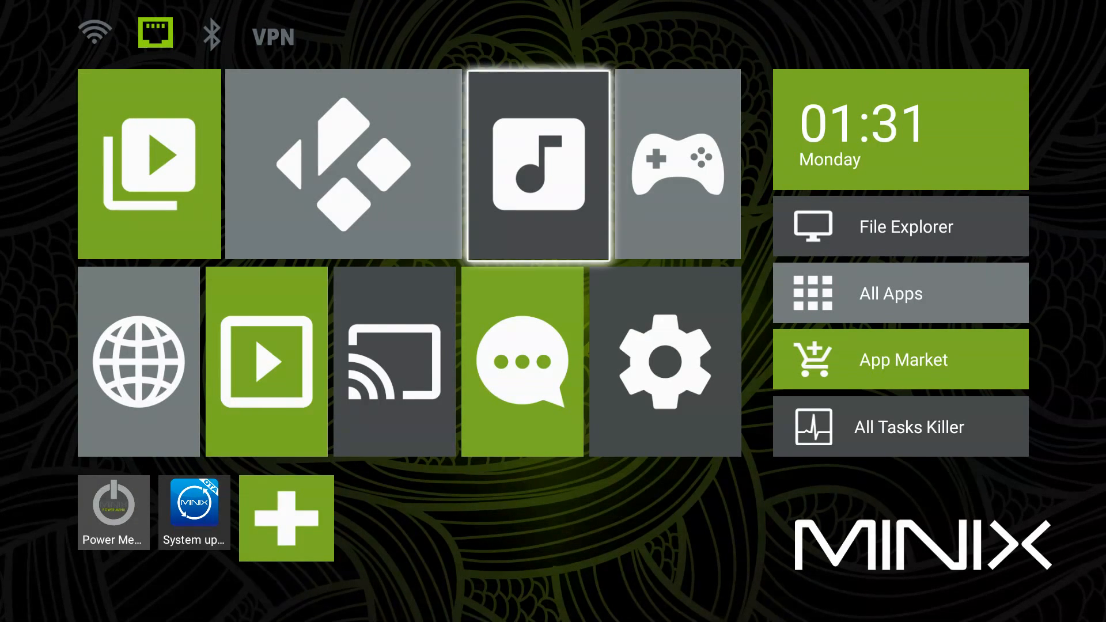
mouse_move(900, 360)
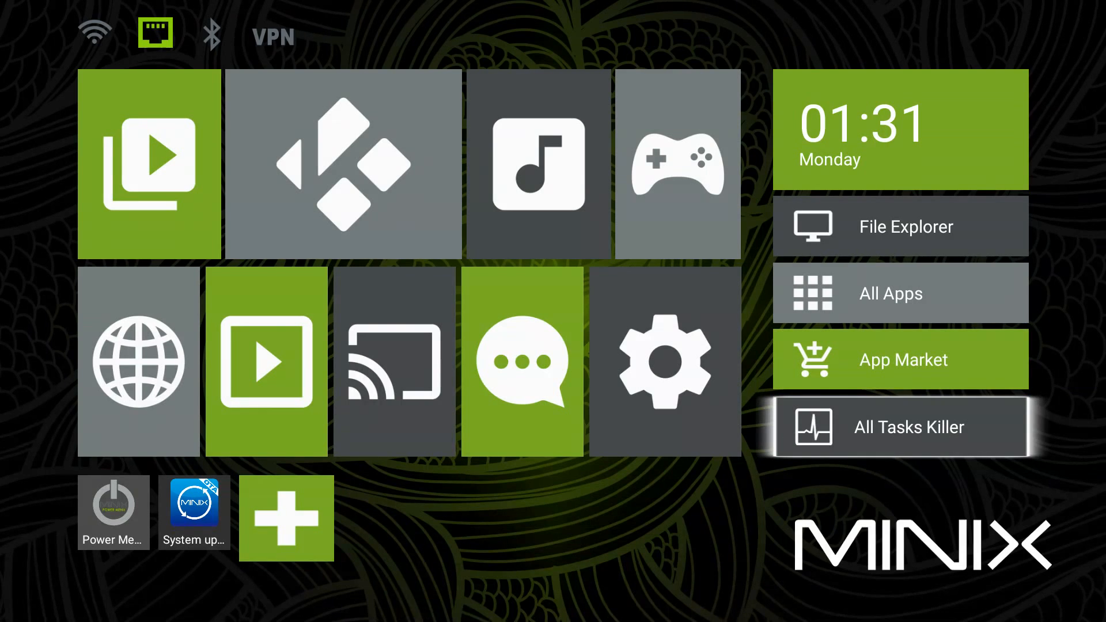
left_click(900, 426)
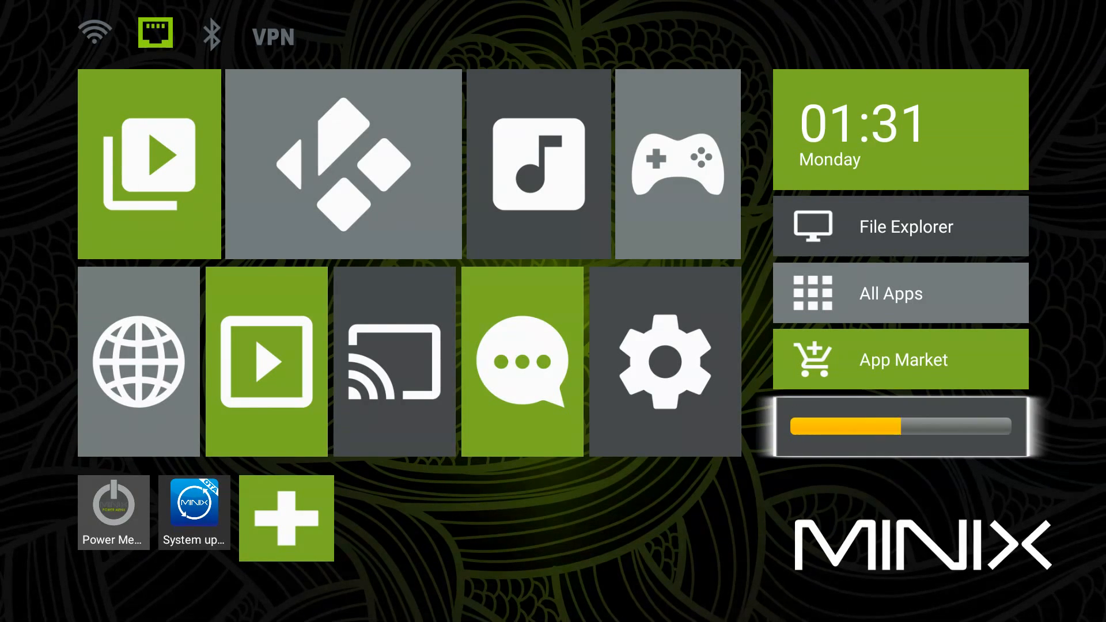
left_click(899, 426)
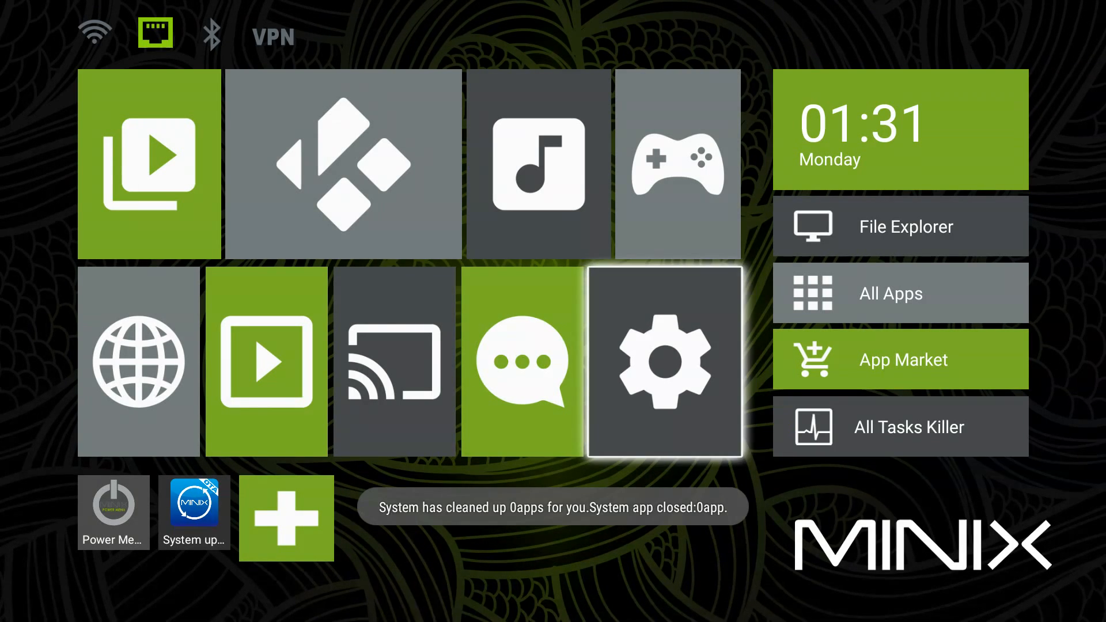
mouse_move(522, 361)
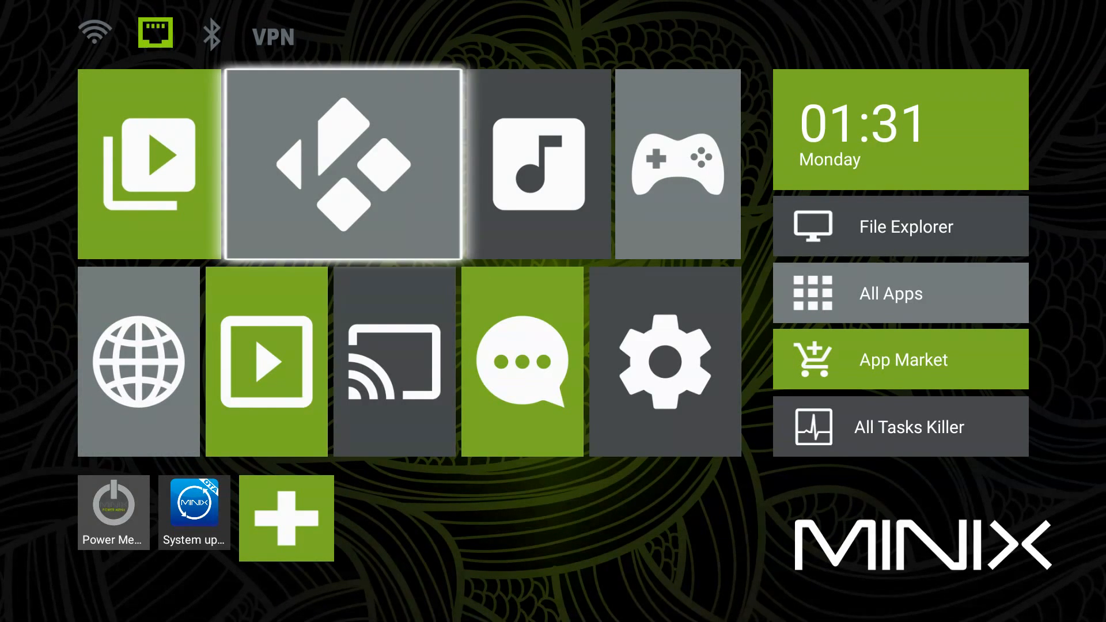
mouse_move(663, 361)
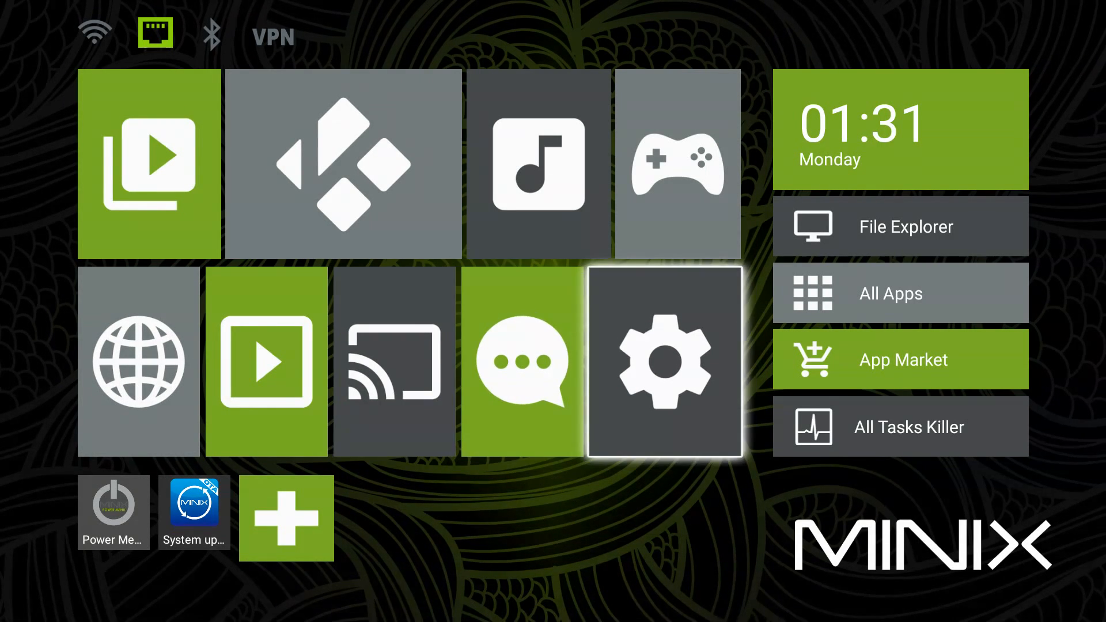
Step: Browse the Settings Preferences row as far as Advanced Settings, then return home
left_click(664, 361)
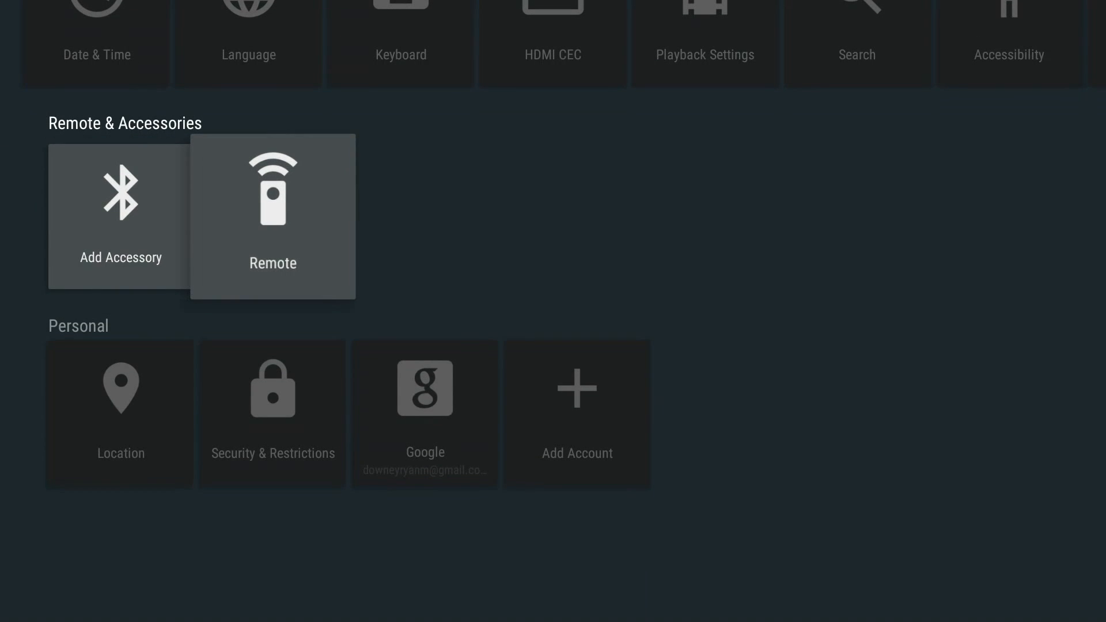
scroll("down", 3)
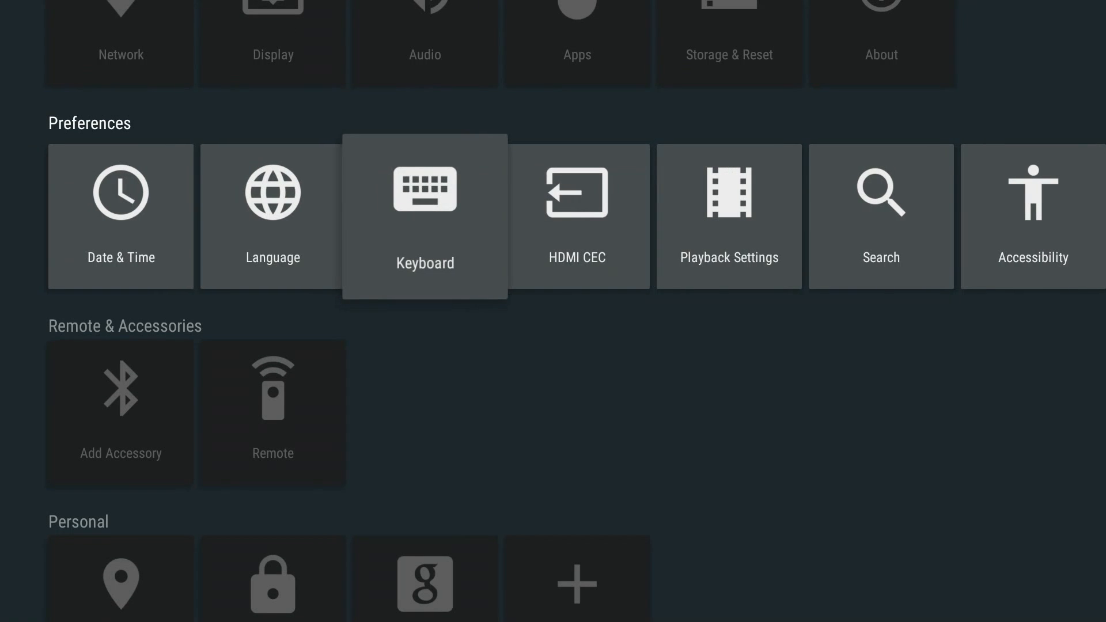
left_click(121, 217)
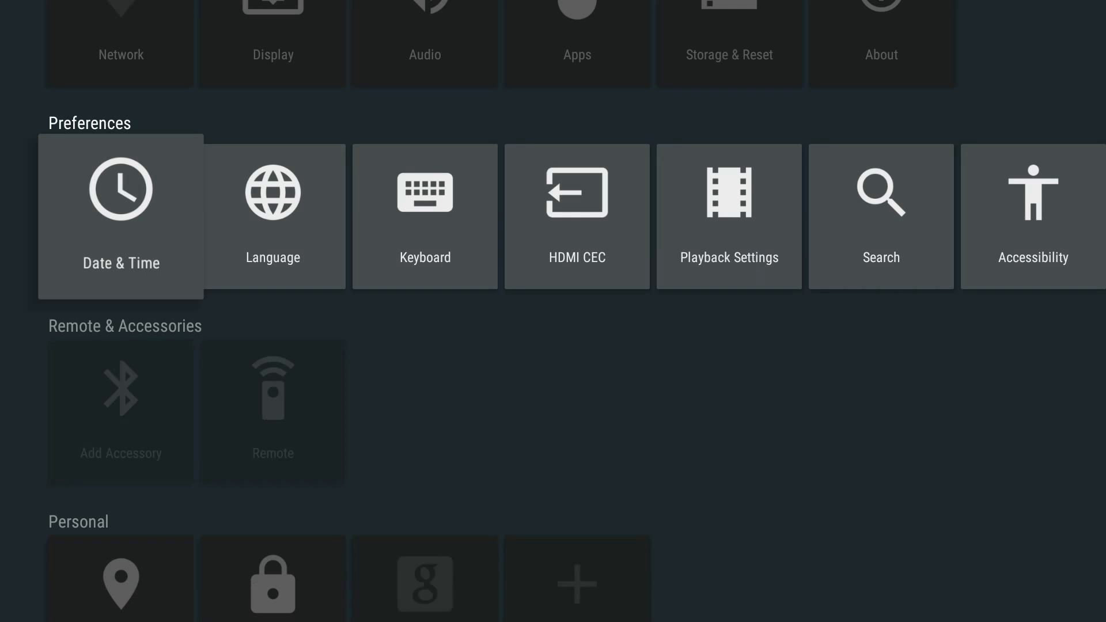
mouse_move(425, 217)
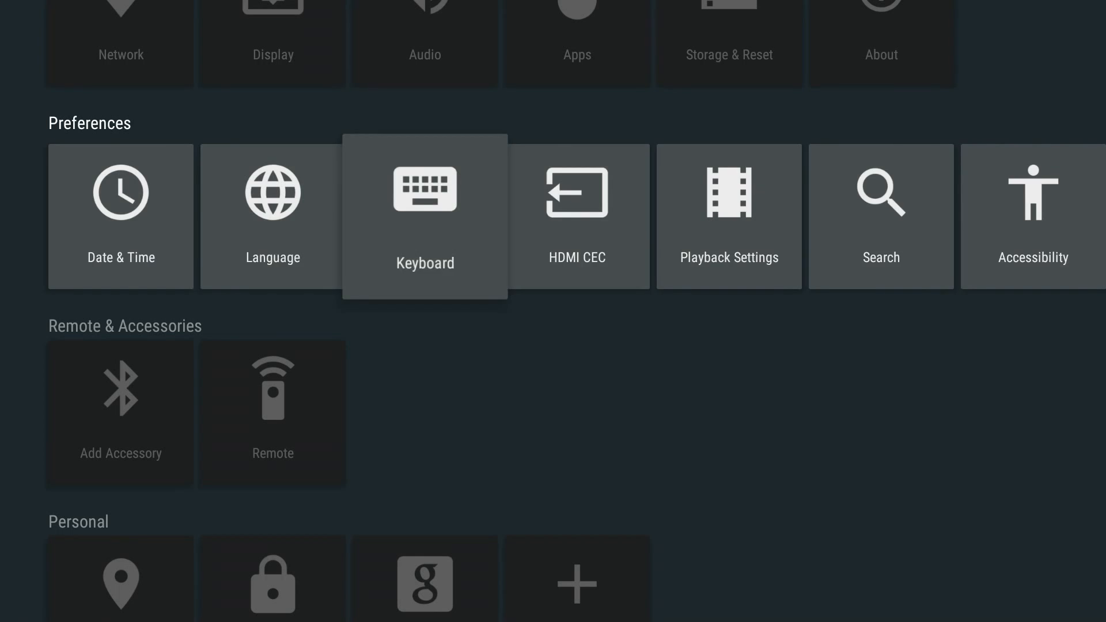
scroll("right", 3)
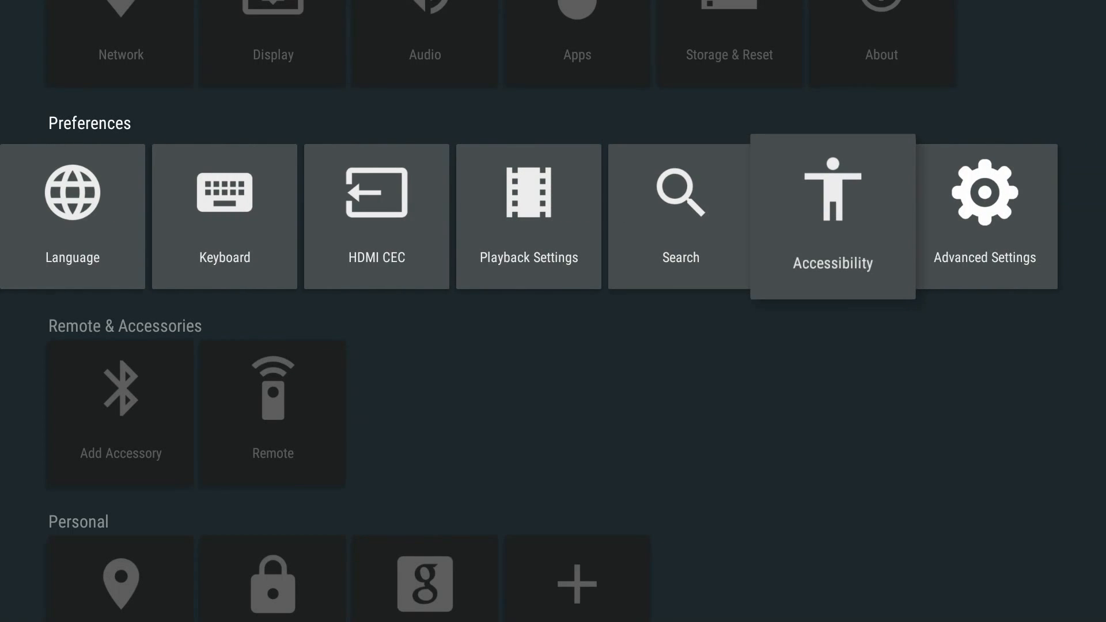
left_click(120, 42)
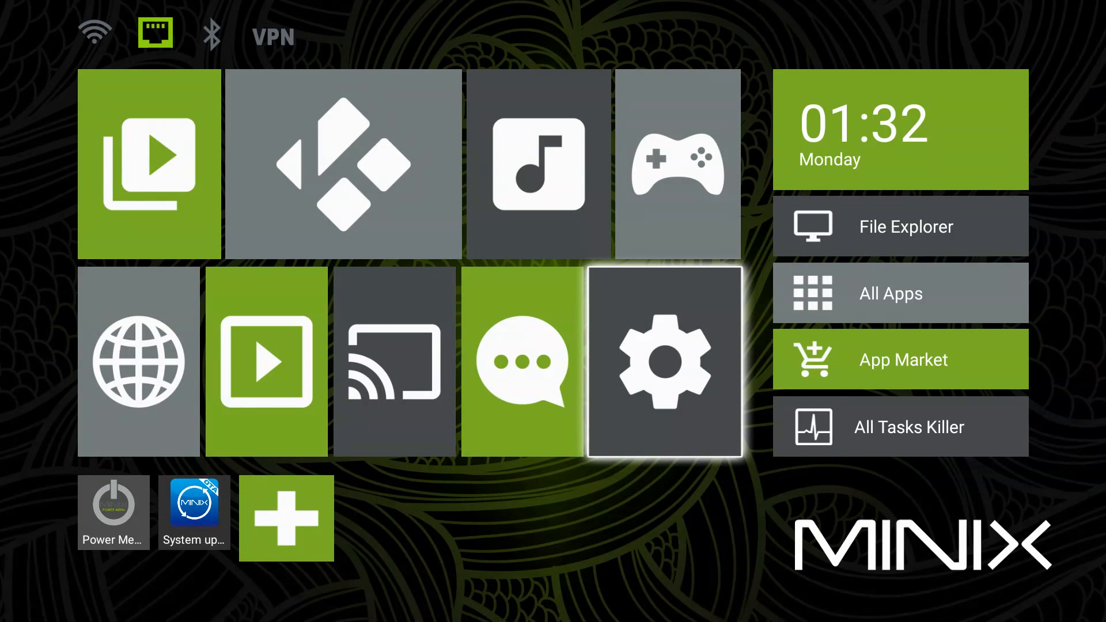
mouse_move(286, 518)
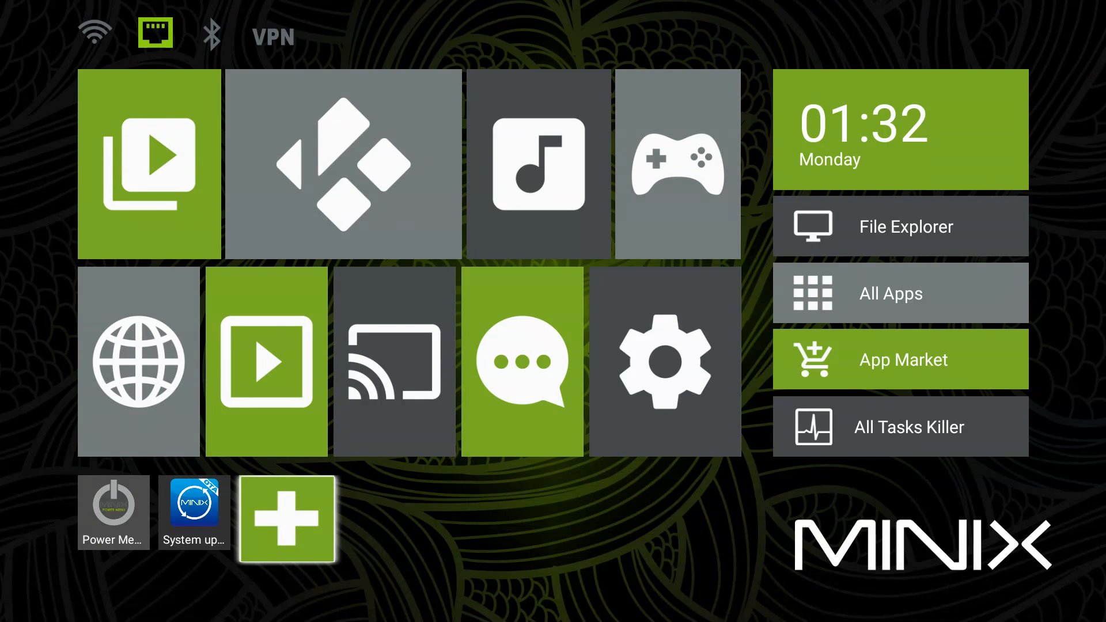
Step: Add Netflix, ES File Explorer, XBMC for MINIX and AppInstaller to the shortcut bar and confirm
left_click(287, 519)
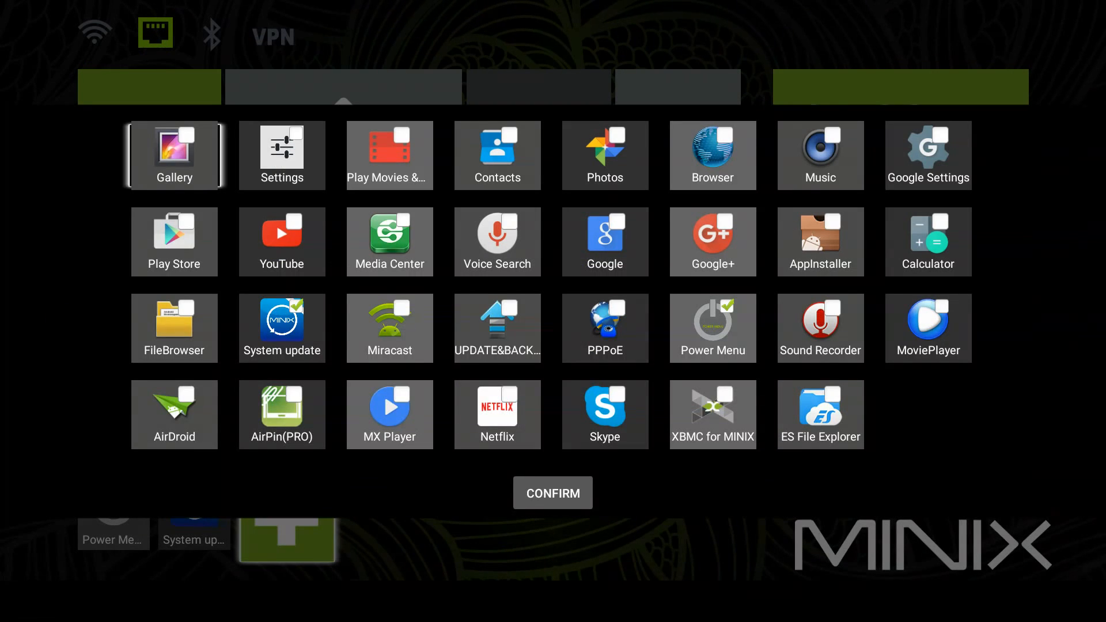
key("Down")
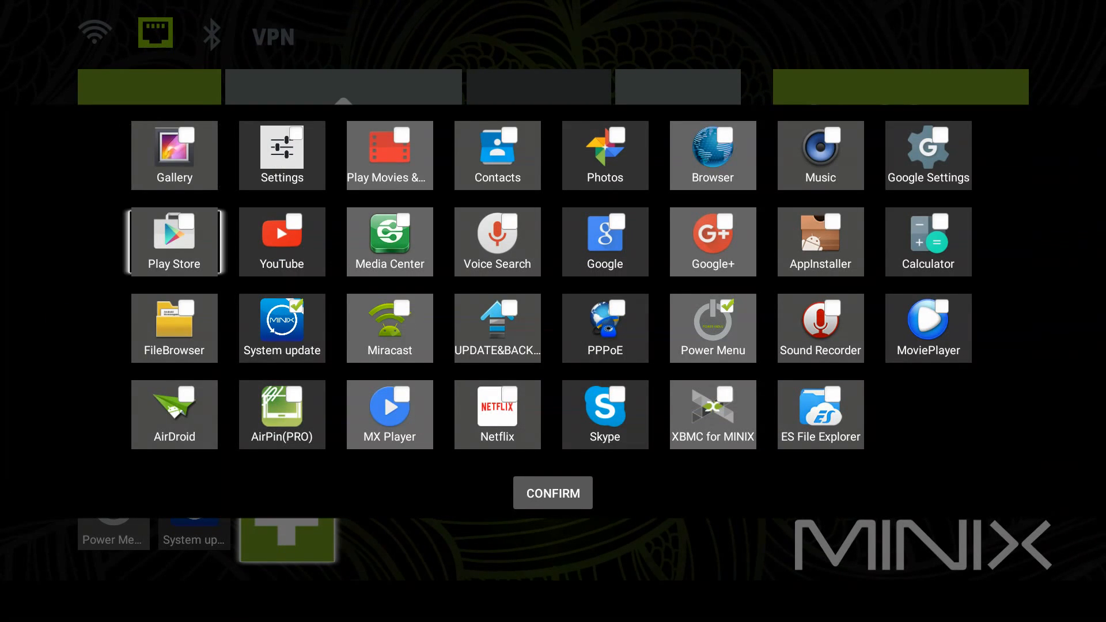
left_click(496, 413)
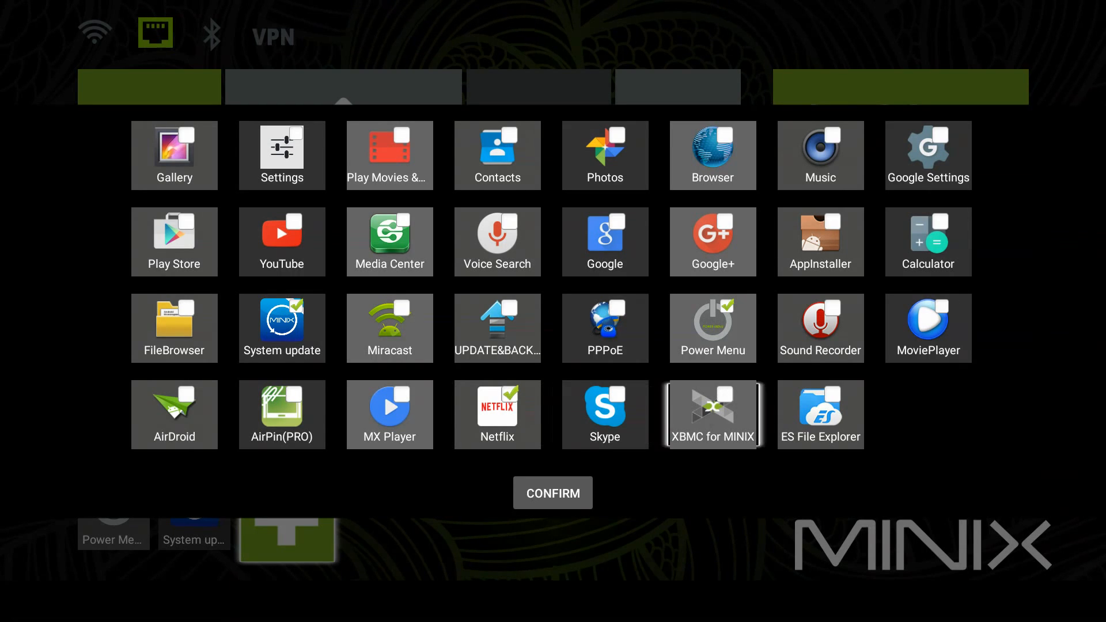
left_click(819, 413)
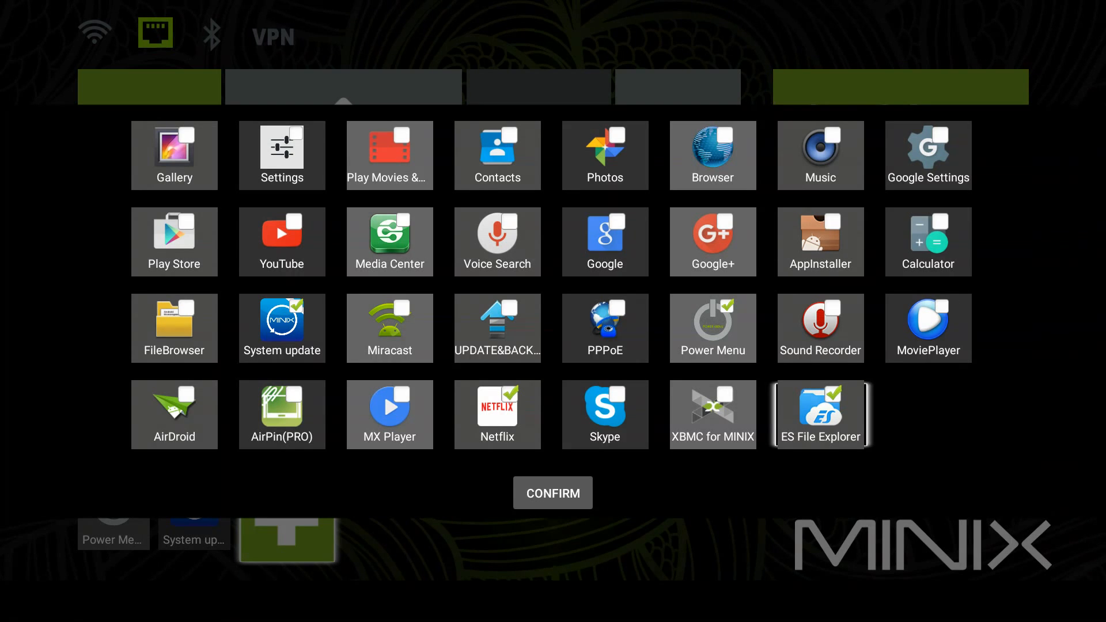
left_click(712, 414)
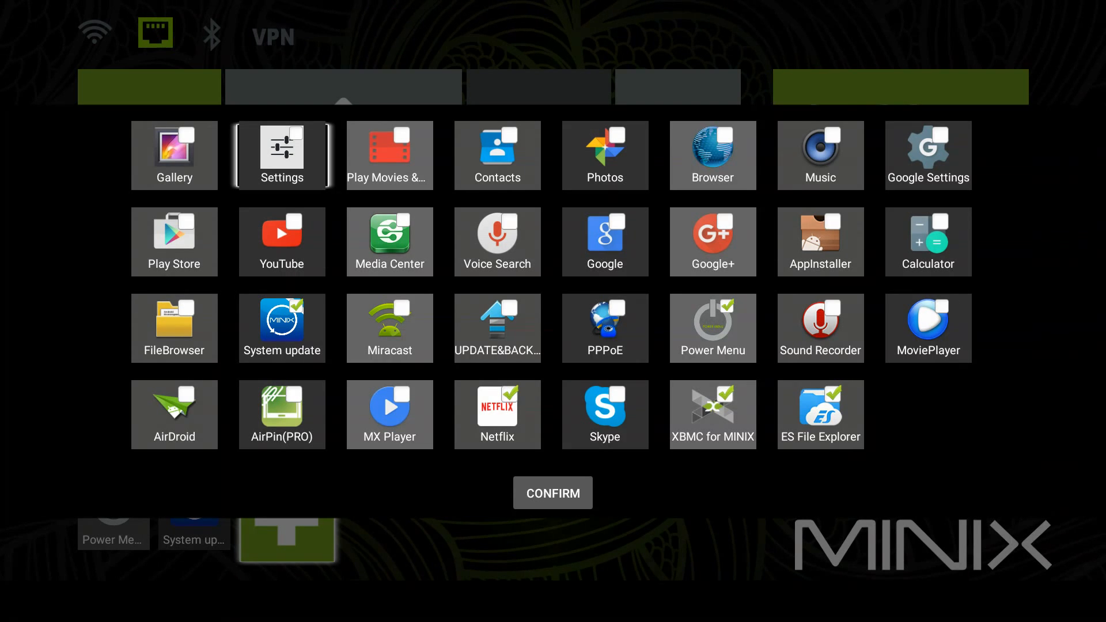
left_click(496, 155)
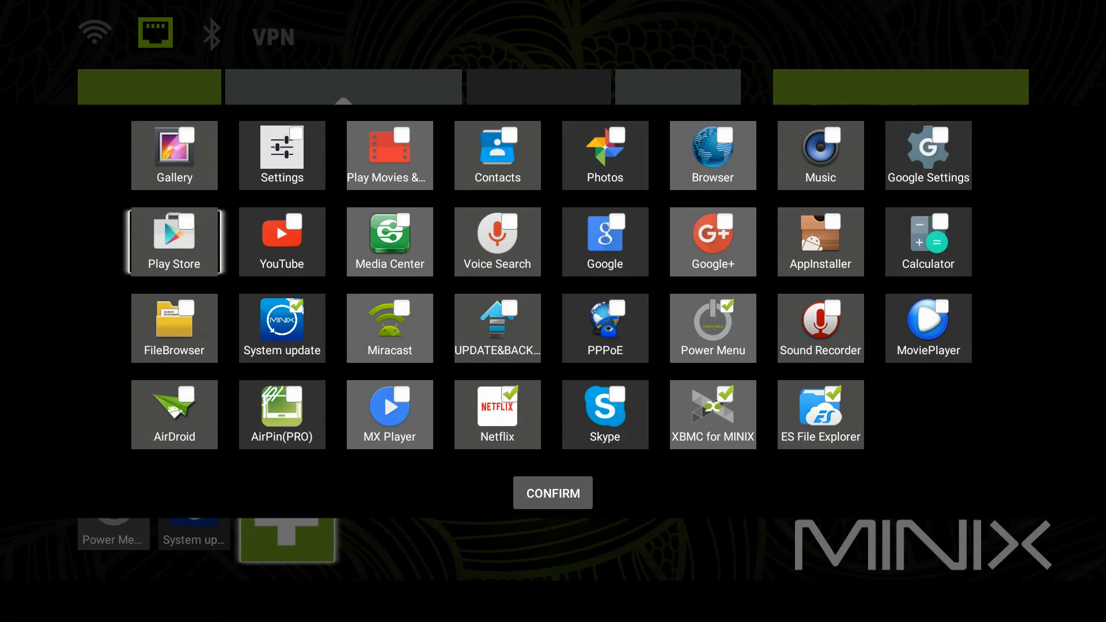
mouse_move(497, 241)
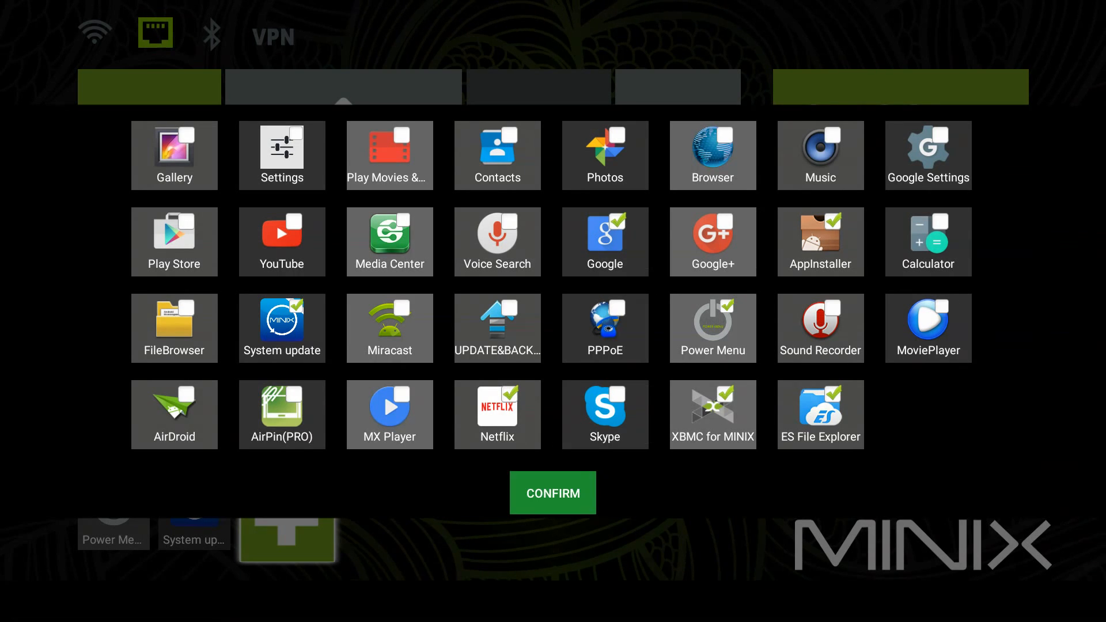
left_click(552, 492)
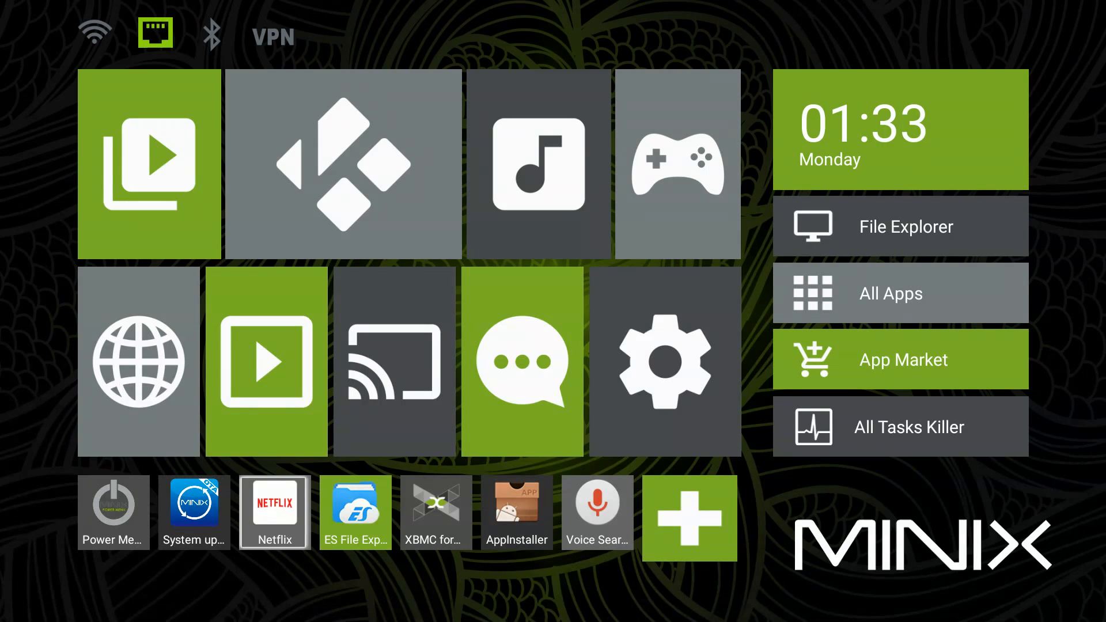
left_click(274, 511)
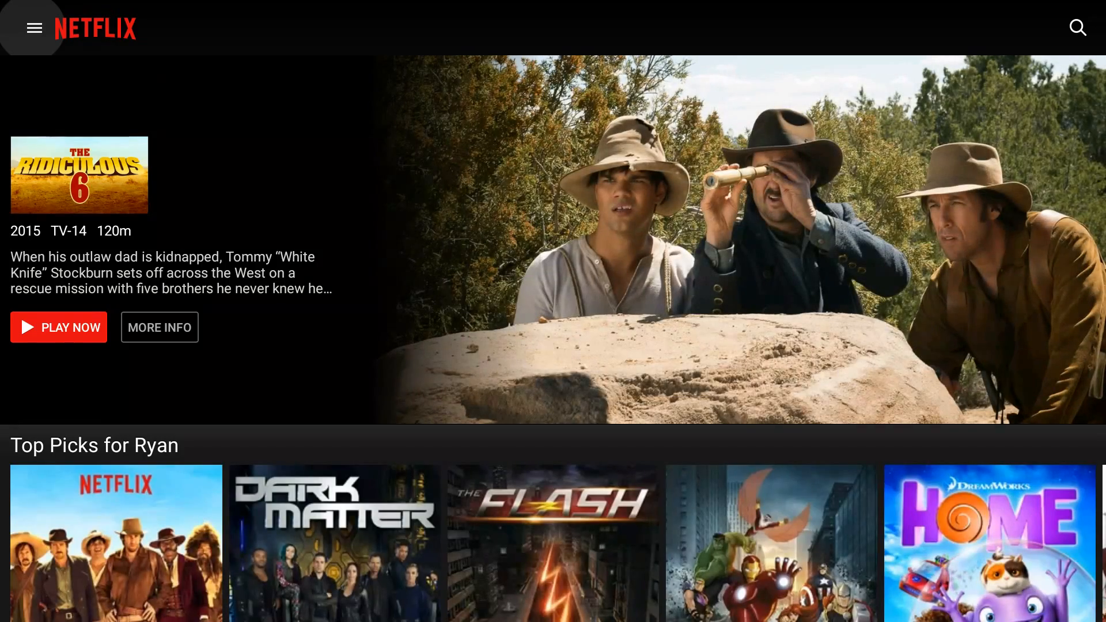
scroll("down", 3)
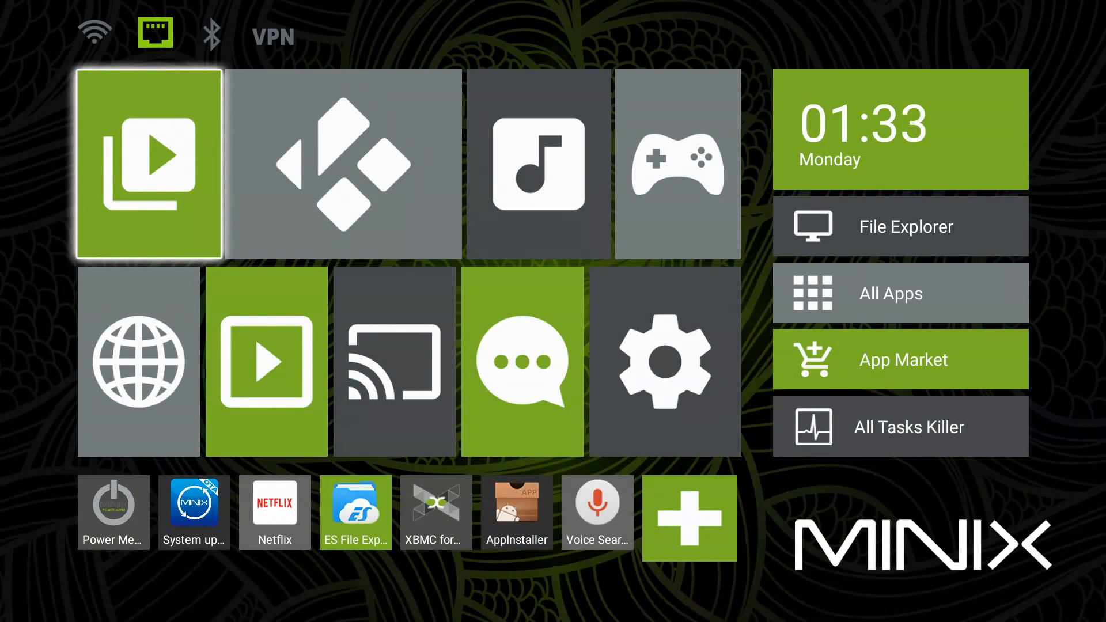
left_click(147, 164)
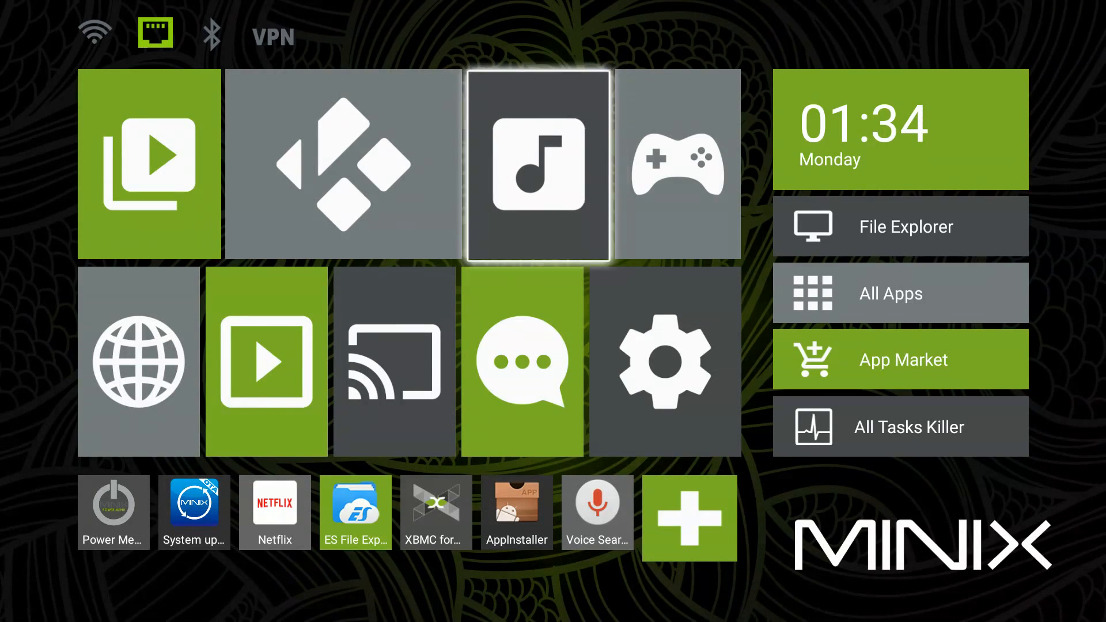
mouse_move(355, 511)
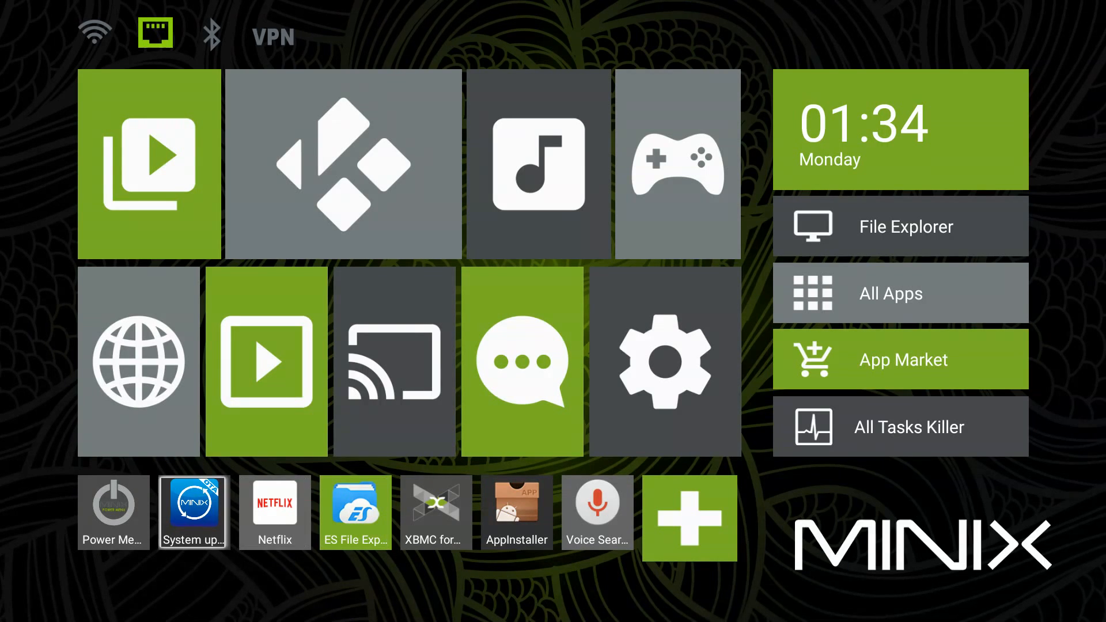
mouse_move(138, 362)
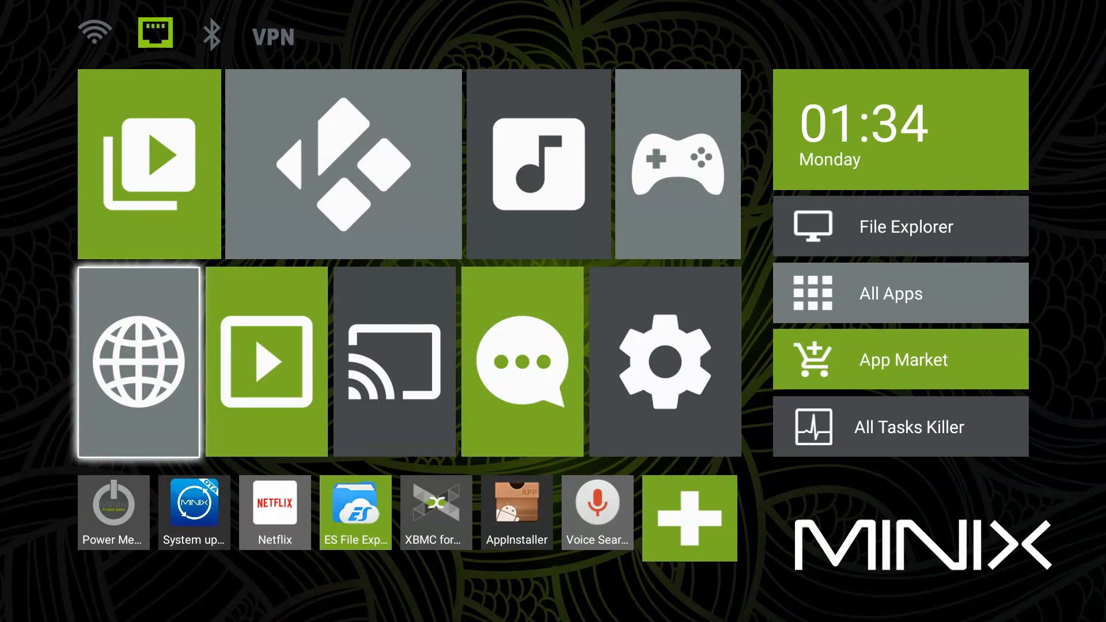
mouse_move(342, 164)
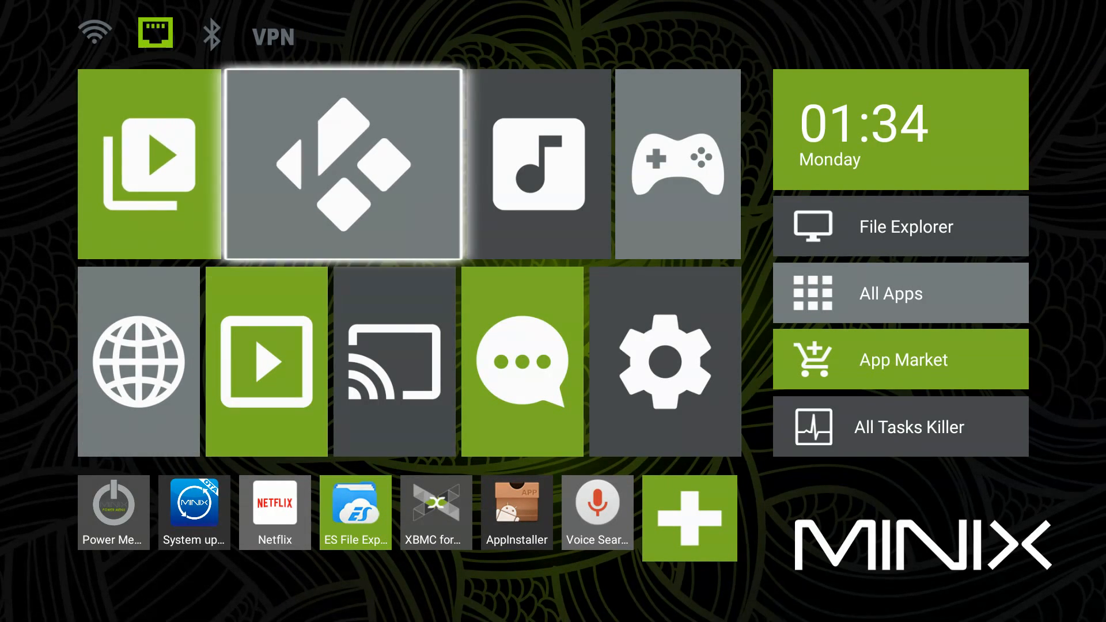
mouse_move(521, 362)
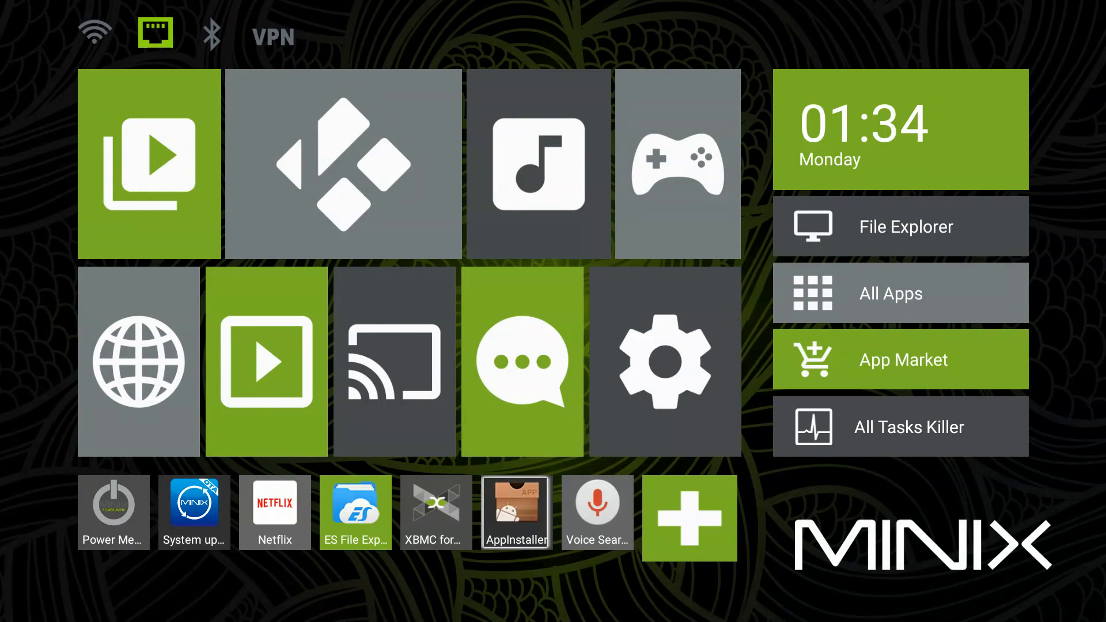
left_click(355, 512)
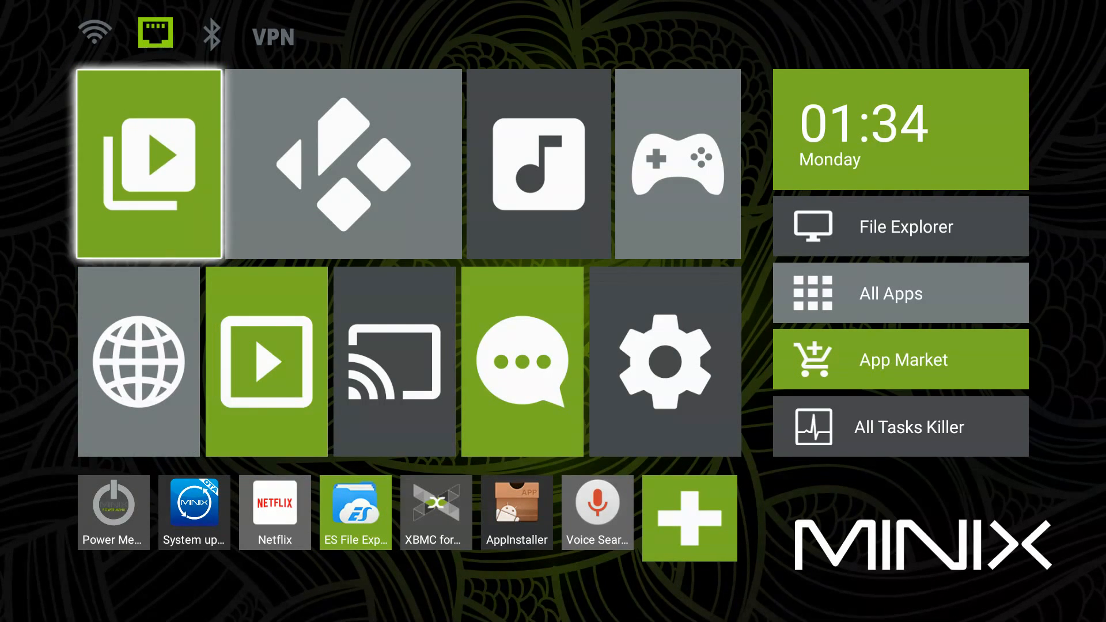
mouse_move(676, 165)
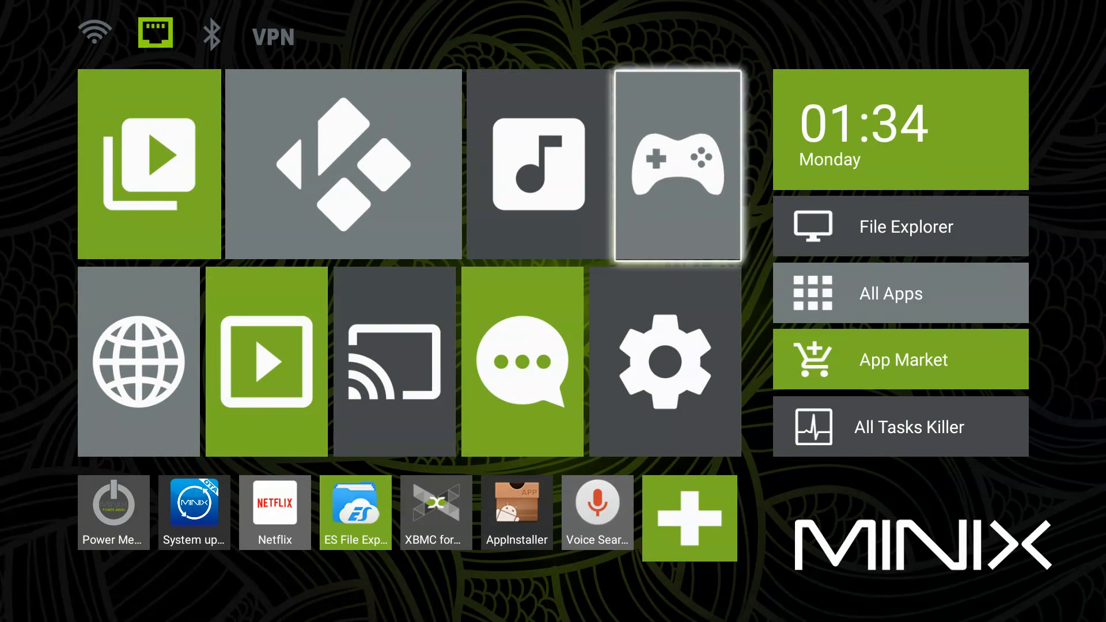
mouse_move(900, 226)
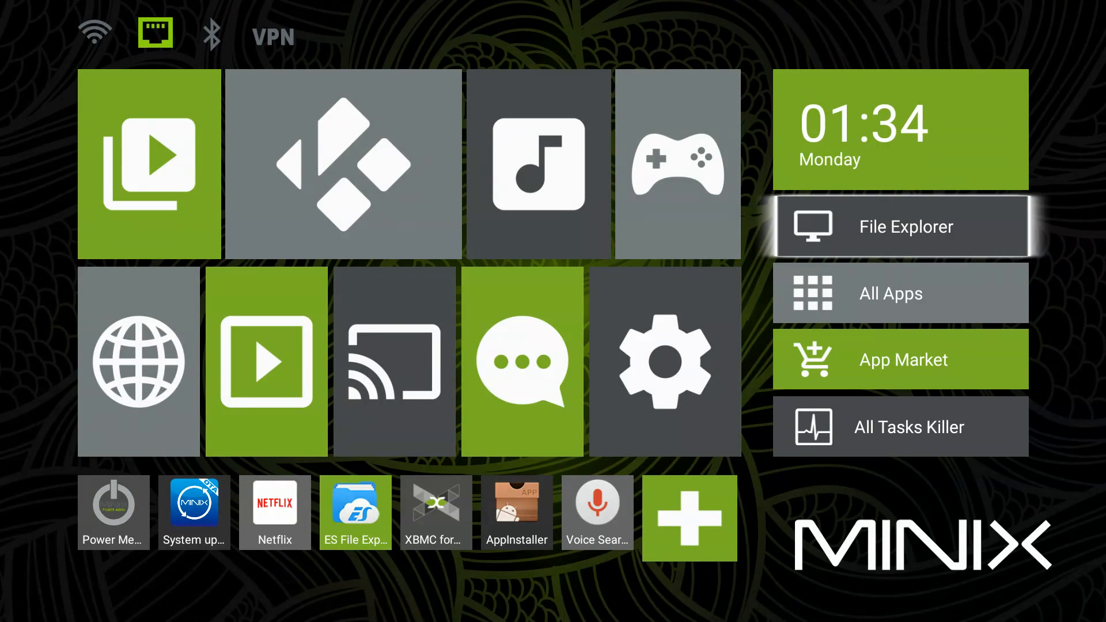
mouse_move(899, 426)
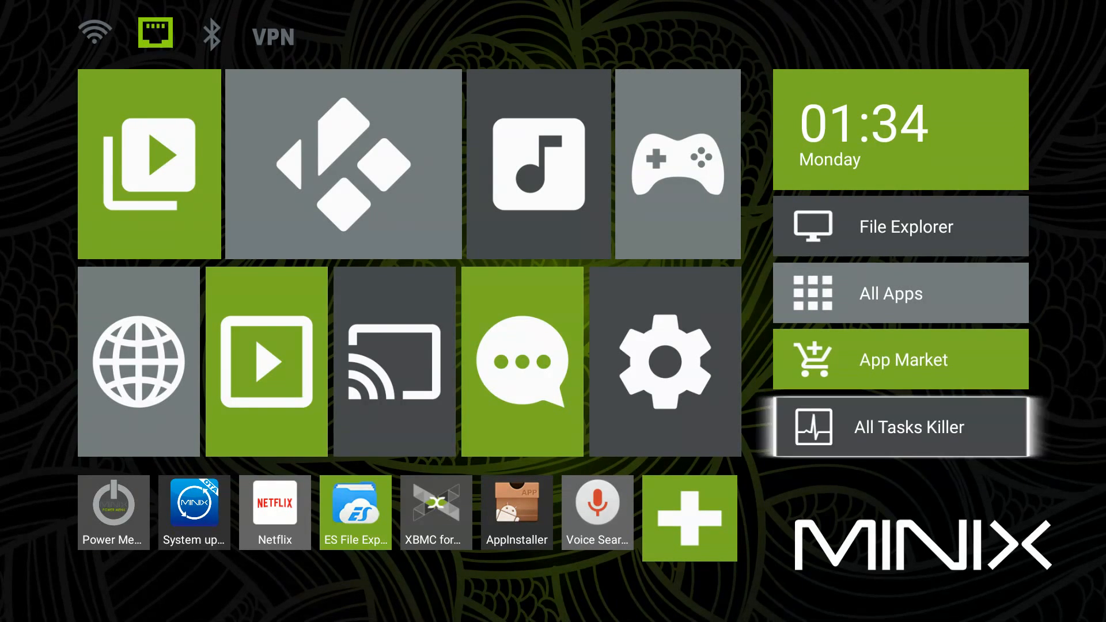